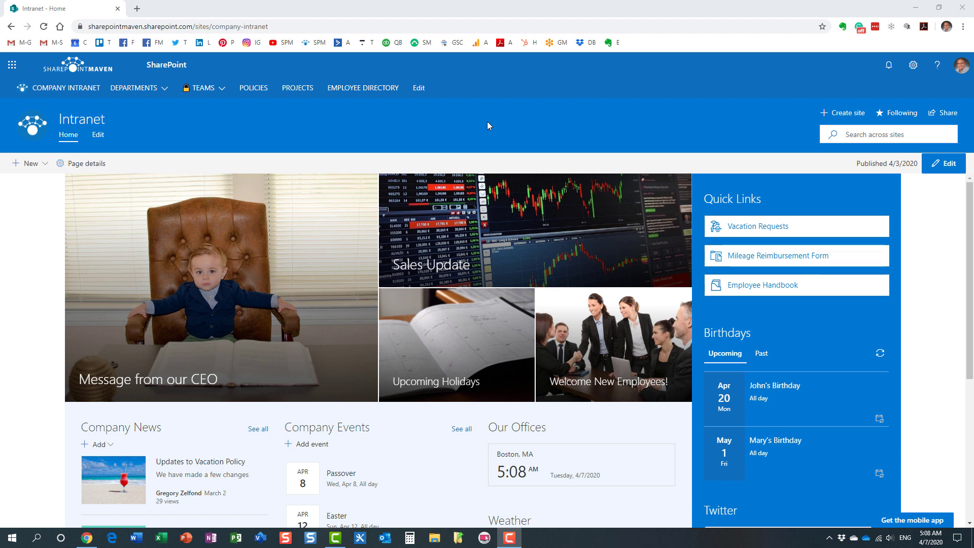
{"action": "mouse_move", "coordinate": [556, 122]}
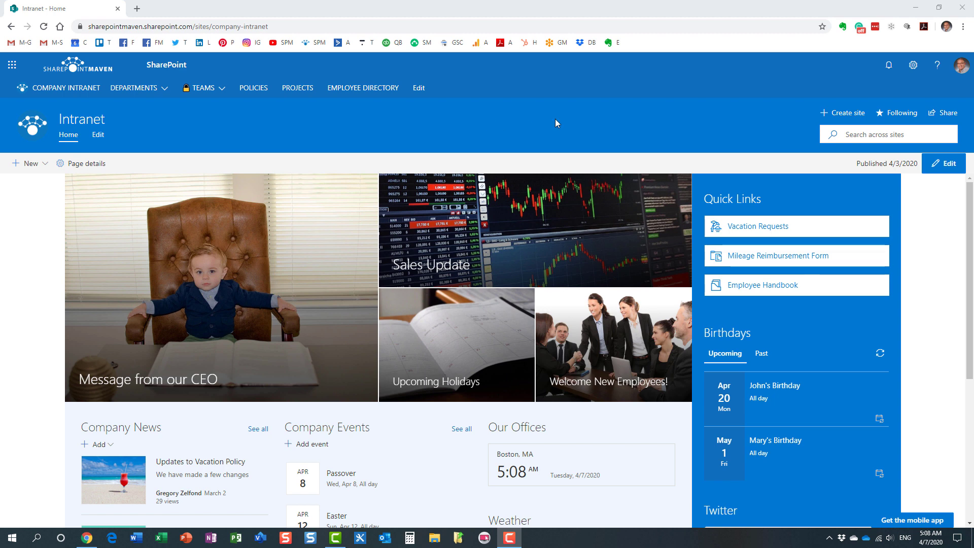
From the intranet home, reach your own Office profile via the account panel's My Office profile.
{"action": "left_click", "coordinate": [11, 65]}
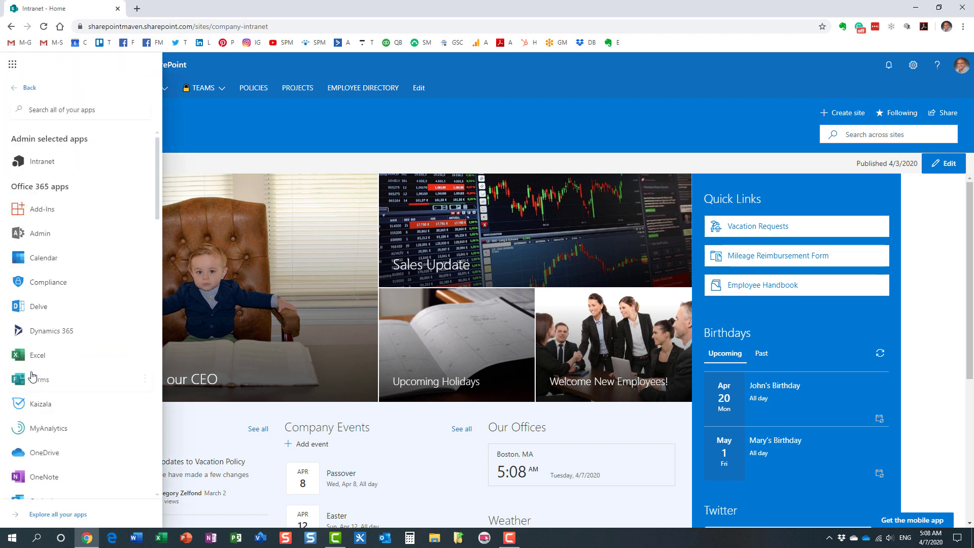
{"action": "left_click", "coordinate": [302, 127]}
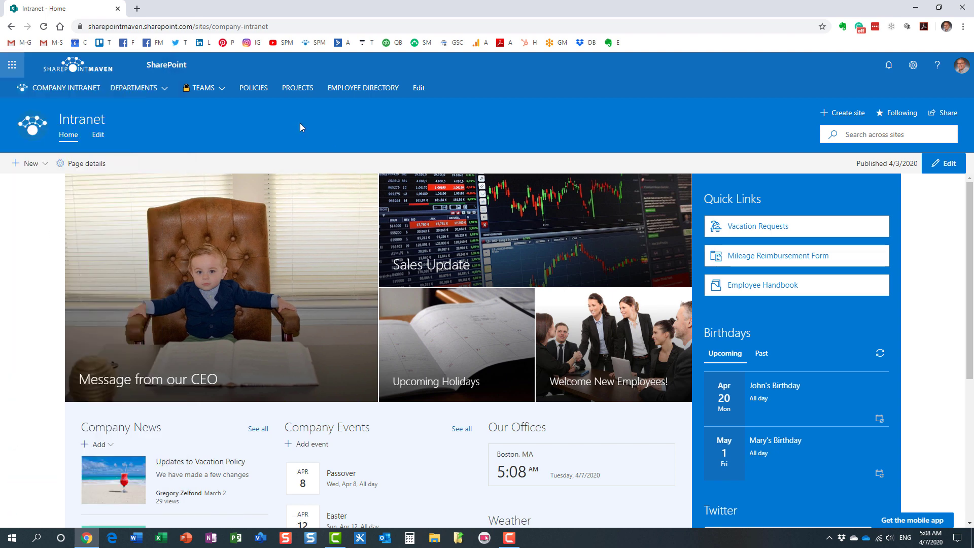
{"action": "left_click", "coordinate": [962, 65]}
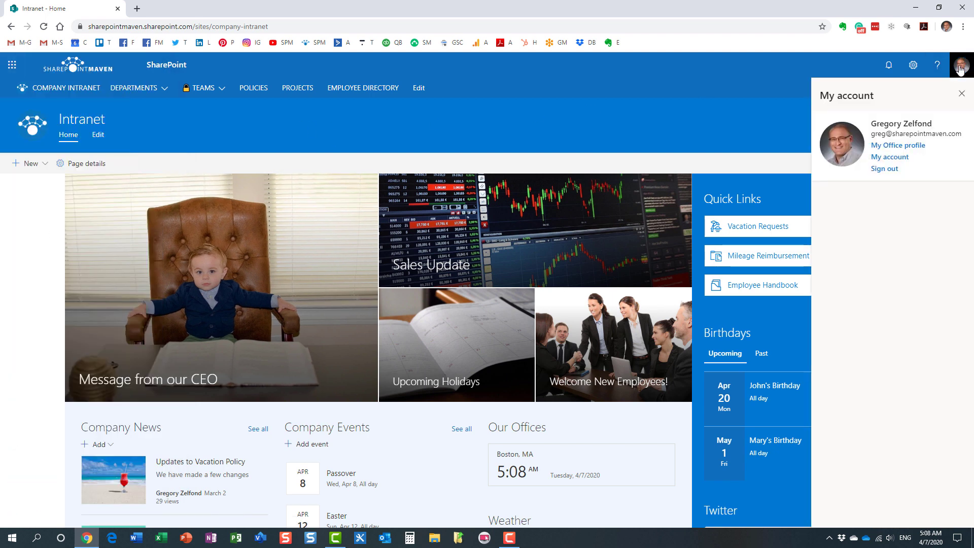
{"action": "mouse_move", "coordinate": [896, 145]}
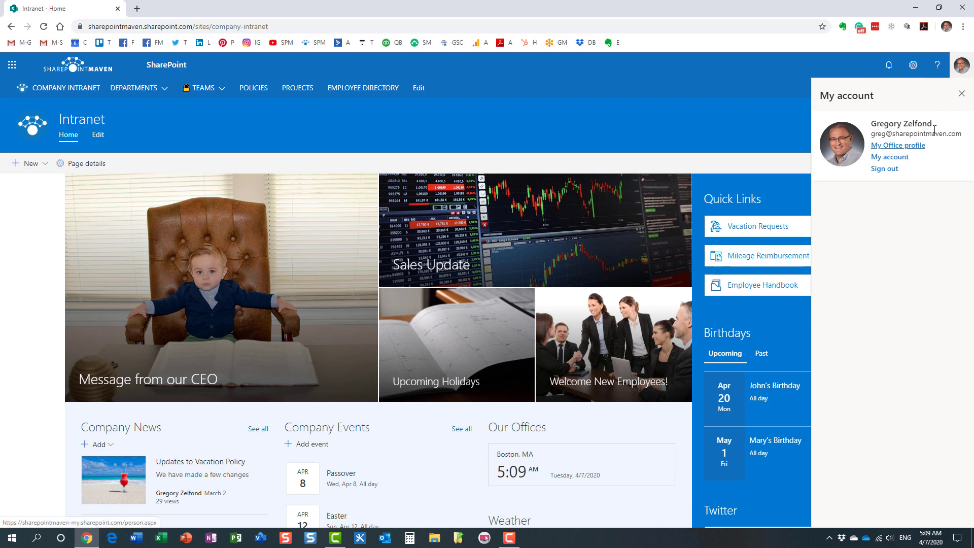
{"action": "left_click", "coordinate": [897, 146]}
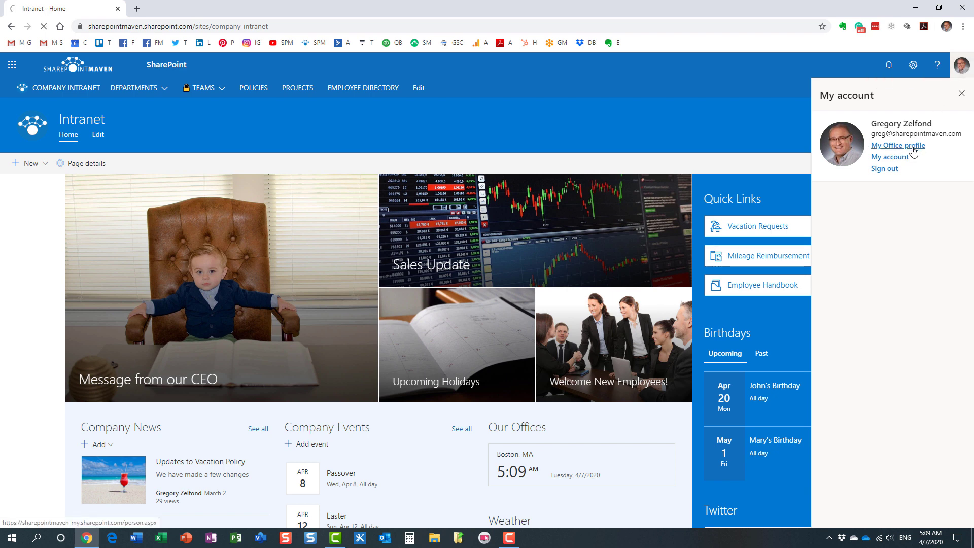
{"action": "left_click", "coordinate": [897, 145]}
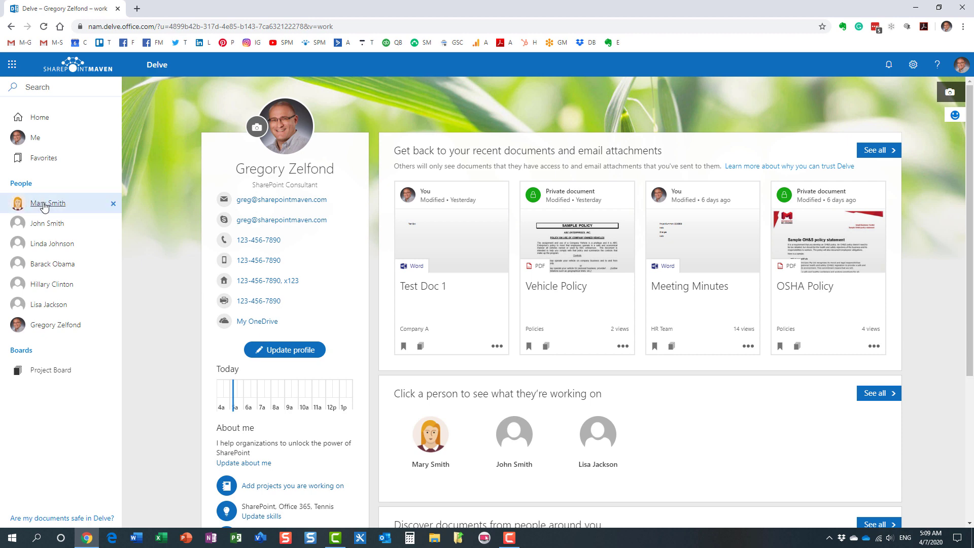
{"action": "left_click", "coordinate": [35, 137]}
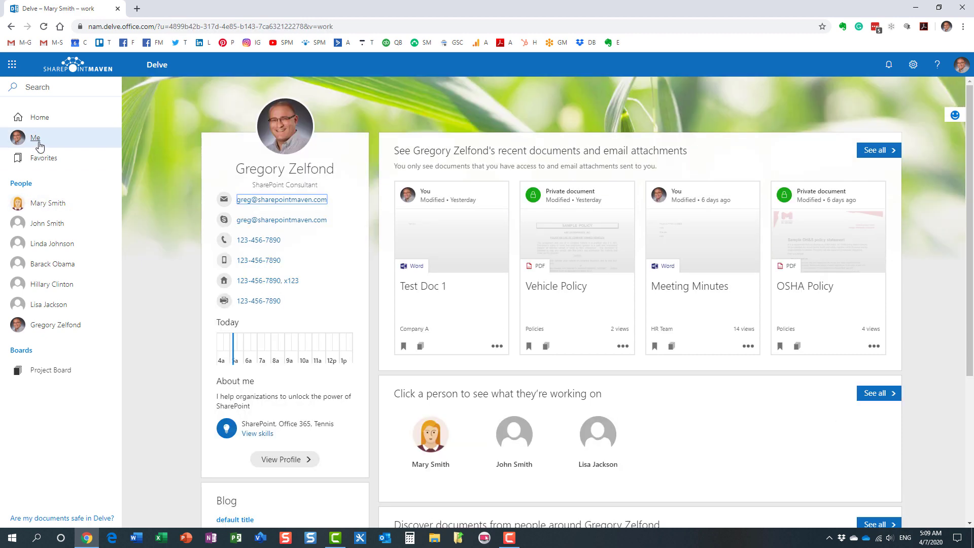
{"action": "left_click", "coordinate": [35, 137]}
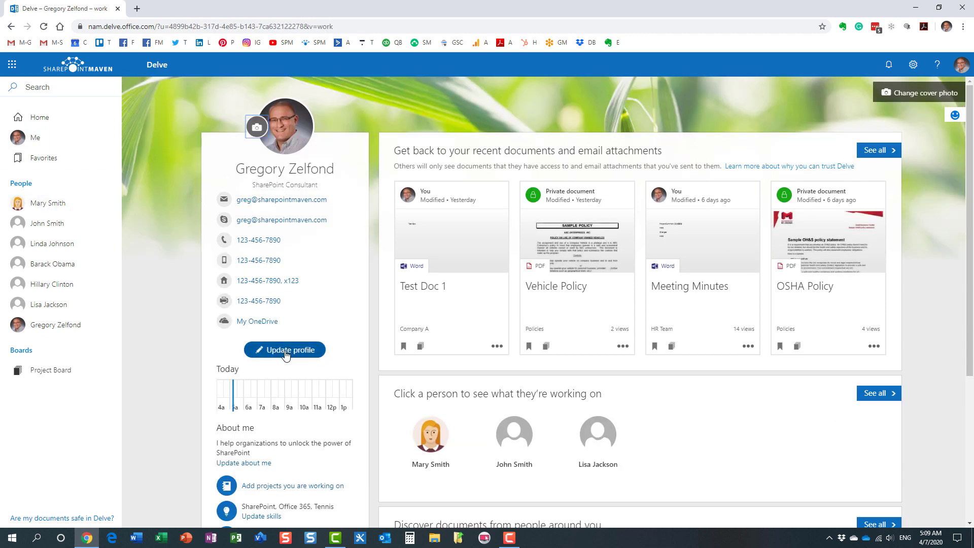
{"action": "left_click", "coordinate": [284, 350]}
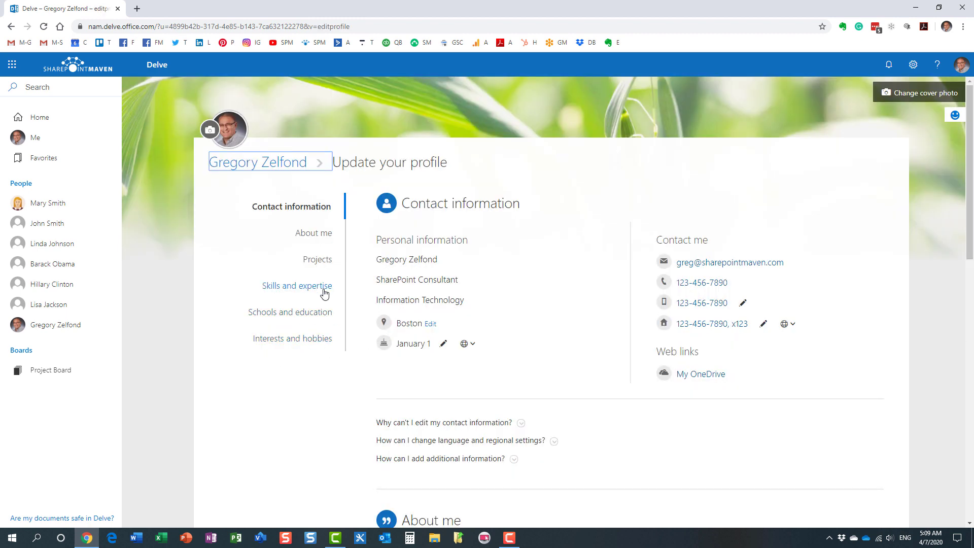
{"action": "mouse_move", "coordinate": [126, 166]}
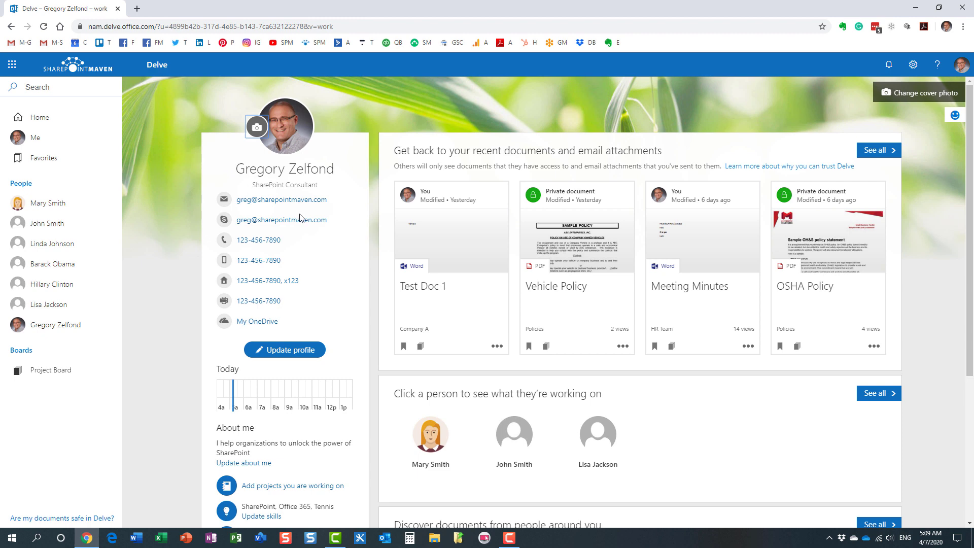
{"action": "mouse_move", "coordinate": [454, 118]}
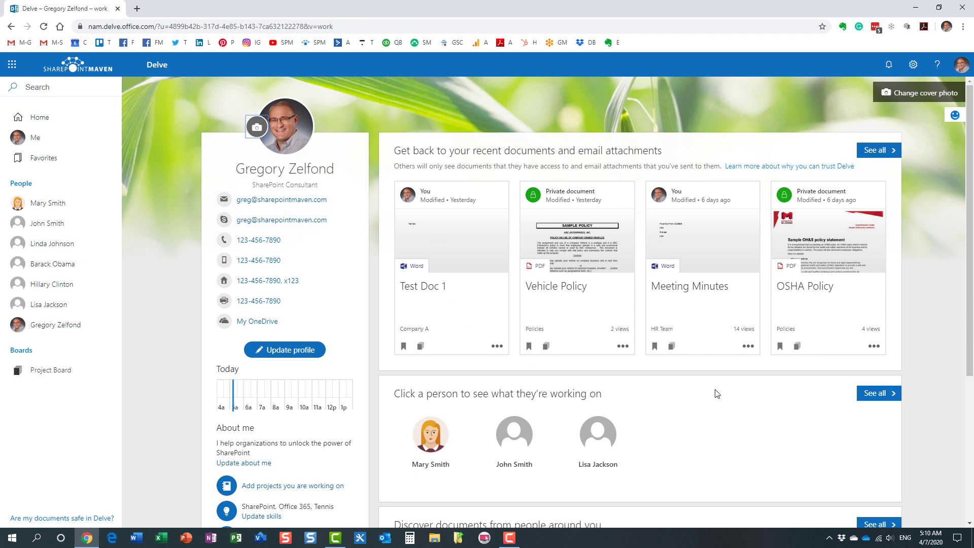
{"action": "mouse_move", "coordinate": [608, 316]}
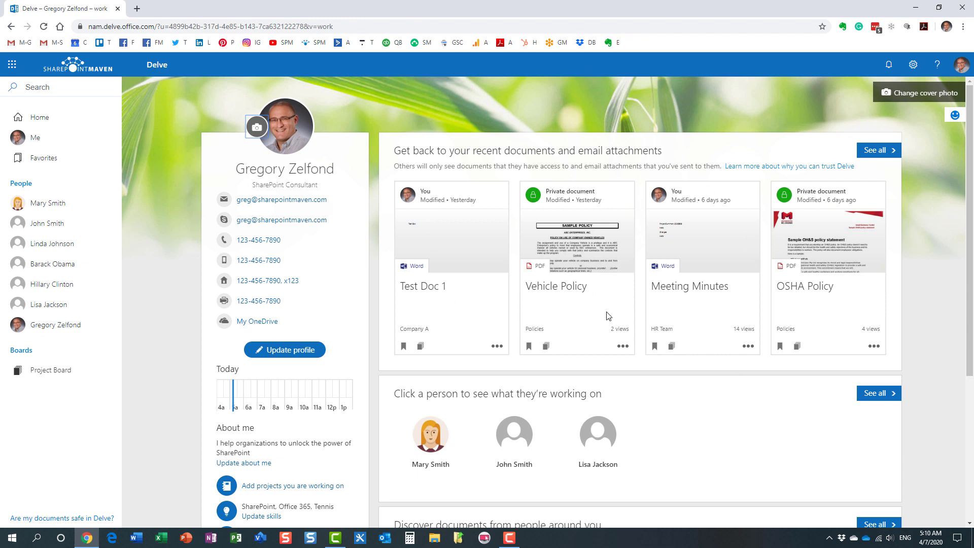
{"action": "mouse_move", "coordinate": [697, 367]}
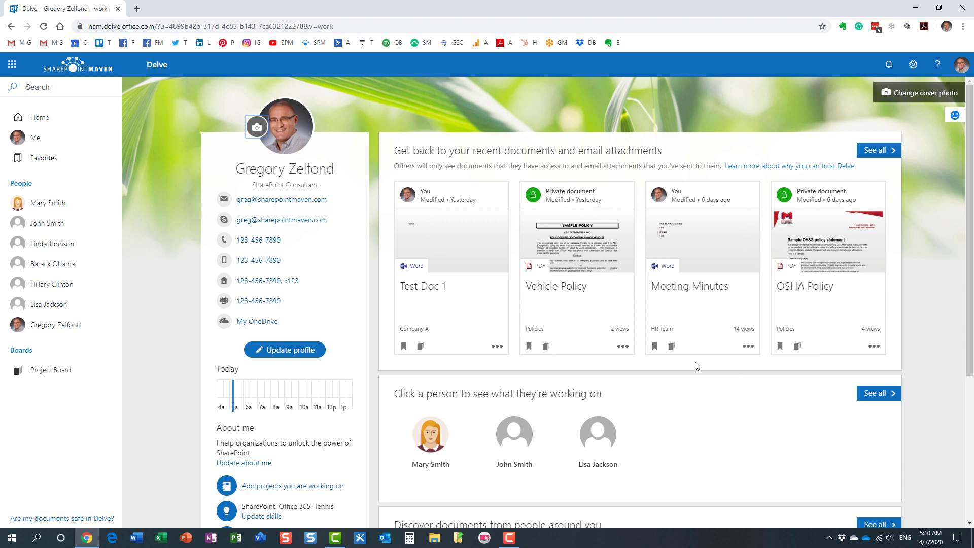
{"action": "mouse_move", "coordinate": [322, 280]}
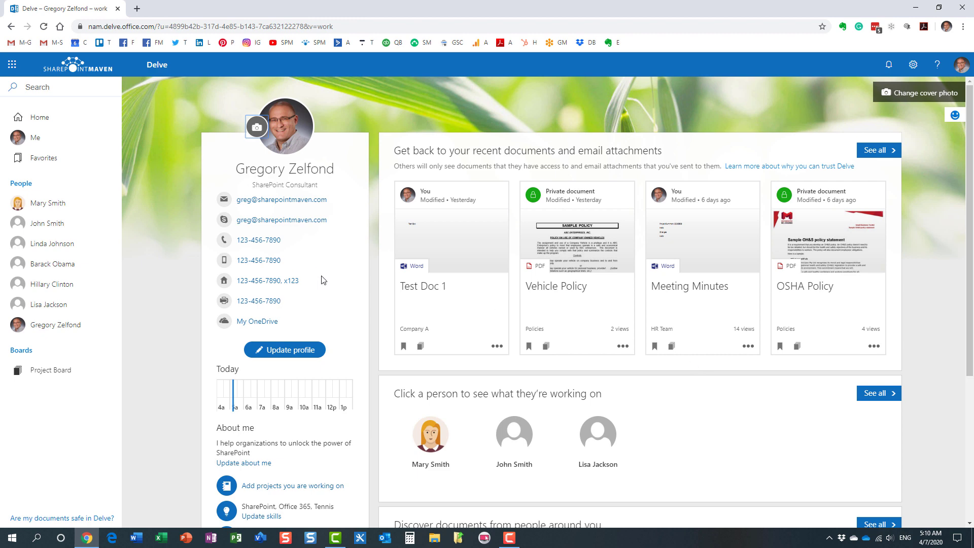
{"action": "left_click", "coordinate": [47, 203]}
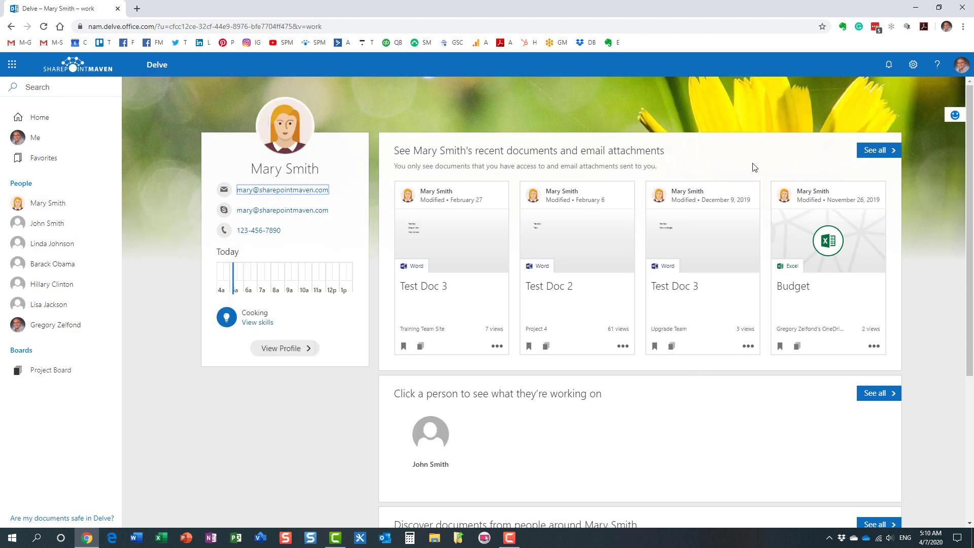
{"action": "mouse_move", "coordinate": [511, 217]}
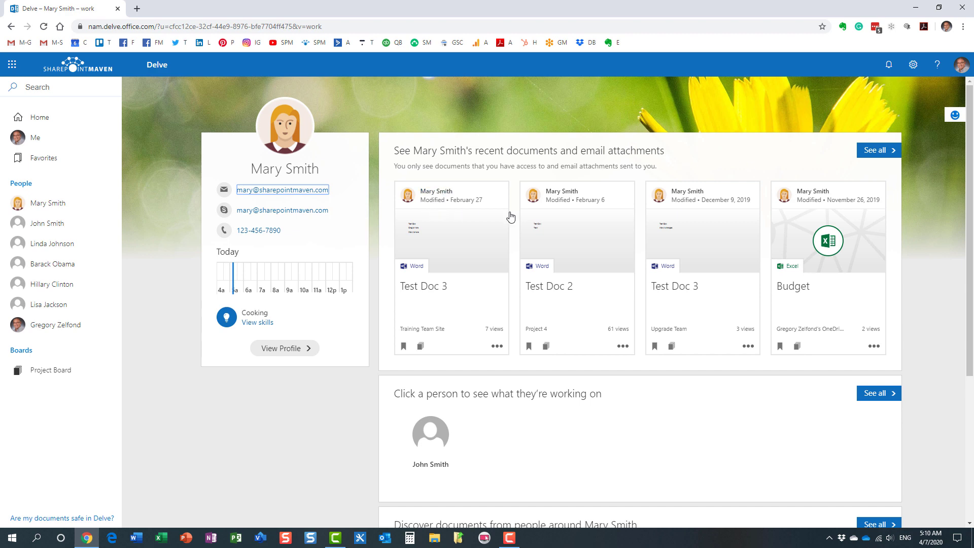
{"action": "mouse_move", "coordinate": [579, 162]}
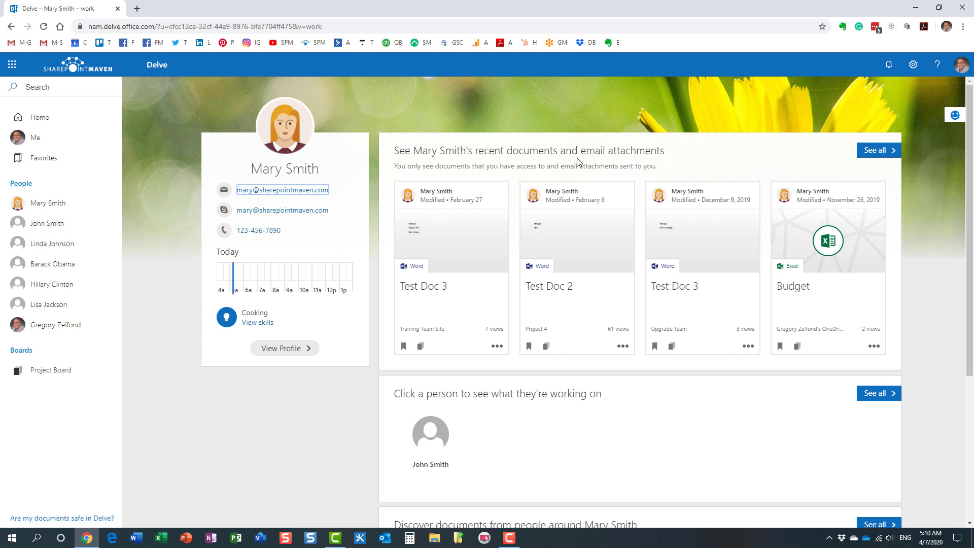
{"action": "mouse_move", "coordinate": [679, 156]}
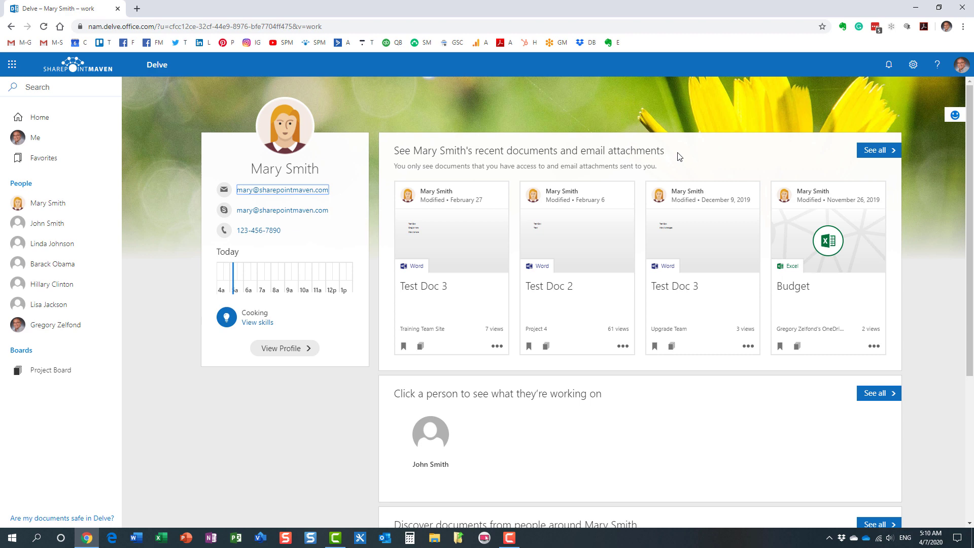
{"action": "mouse_move", "coordinate": [572, 234]}
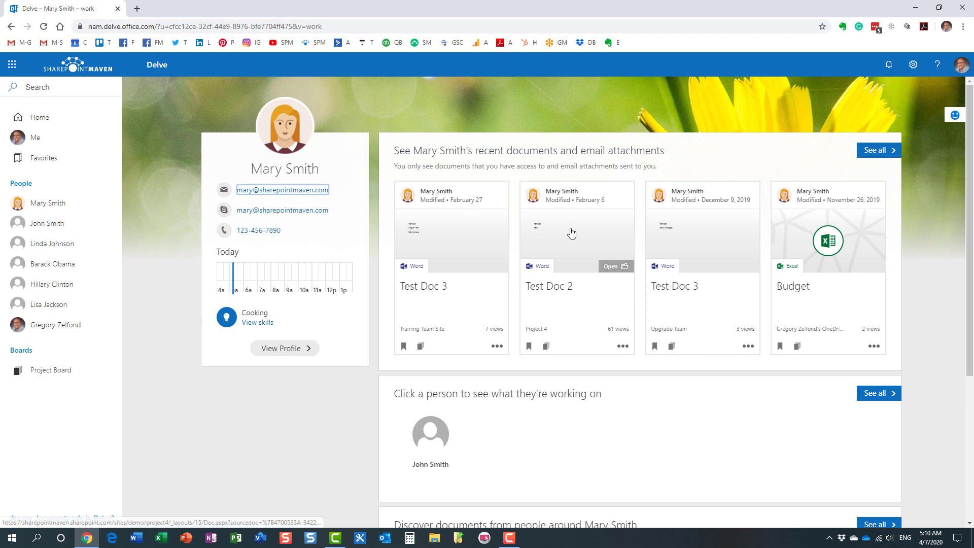
{"action": "mouse_move", "coordinate": [726, 333]}
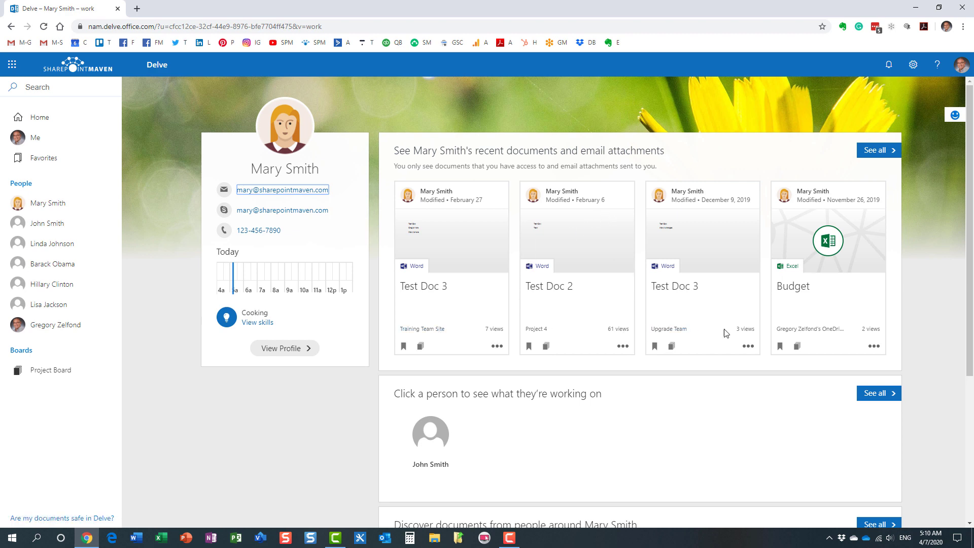
{"action": "mouse_move", "coordinate": [540, 294]}
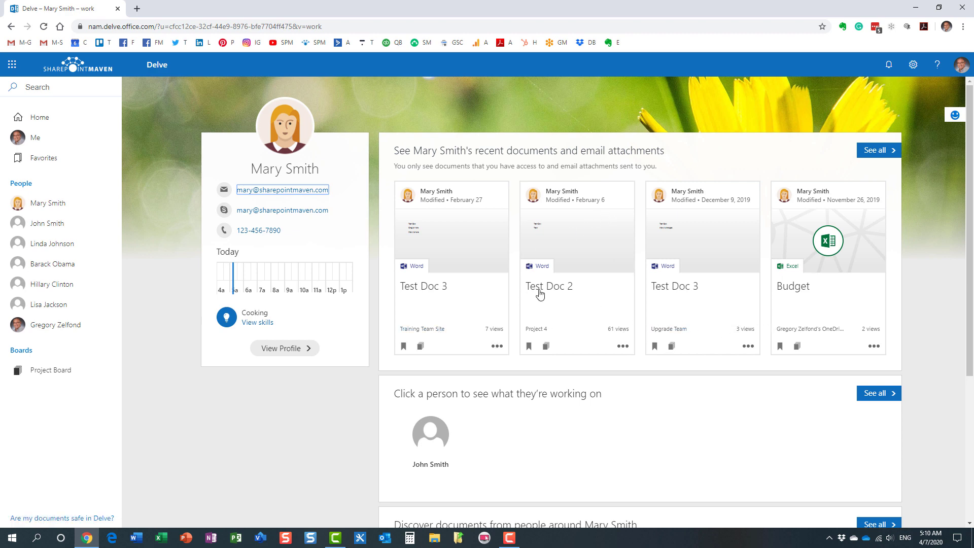
{"action": "mouse_move", "coordinate": [828, 337]}
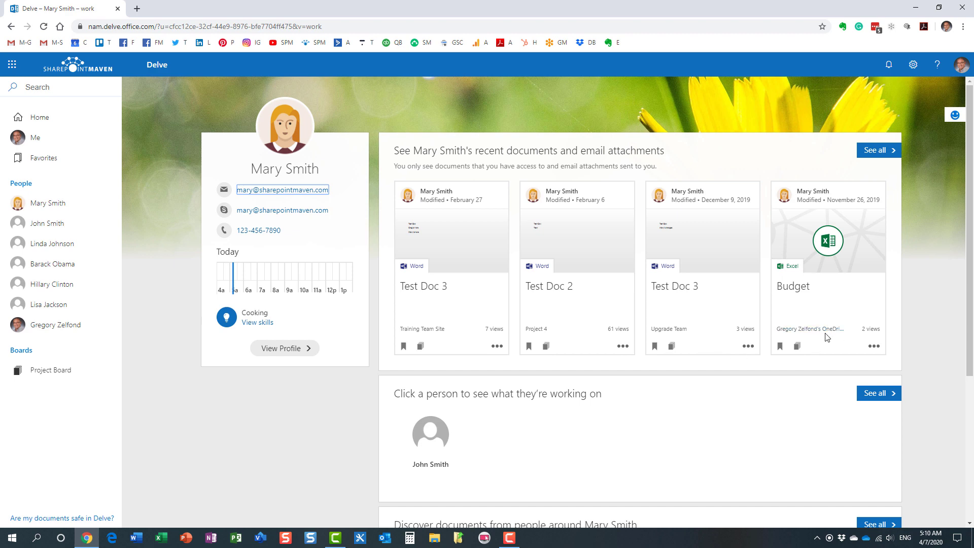
{"action": "mouse_move", "coordinate": [821, 336]}
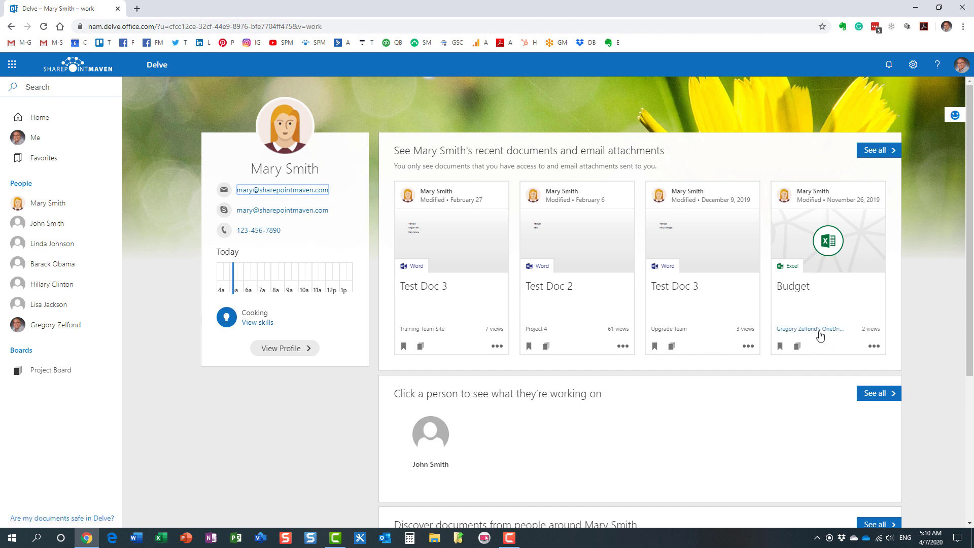
{"action": "mouse_move", "coordinate": [824, 288]}
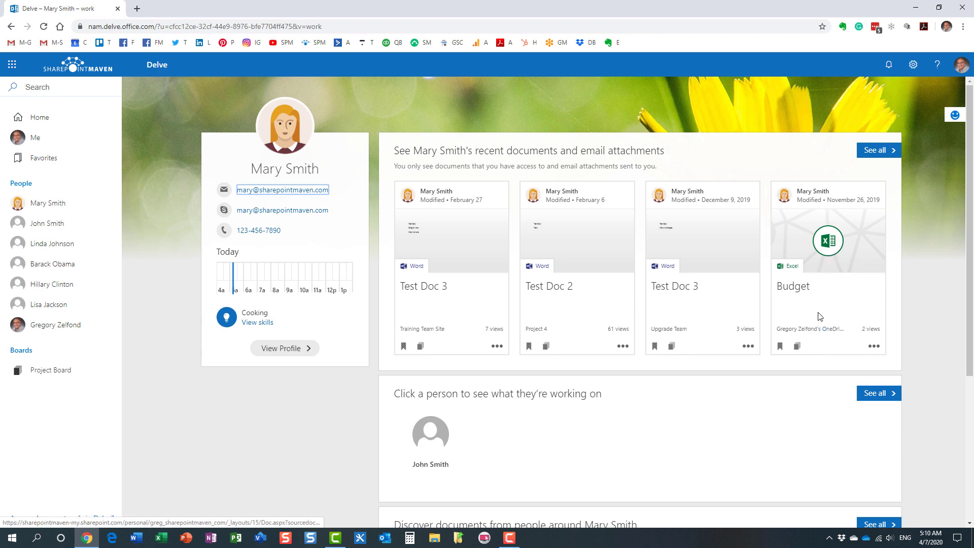
{"action": "mouse_move", "coordinate": [474, 180]}
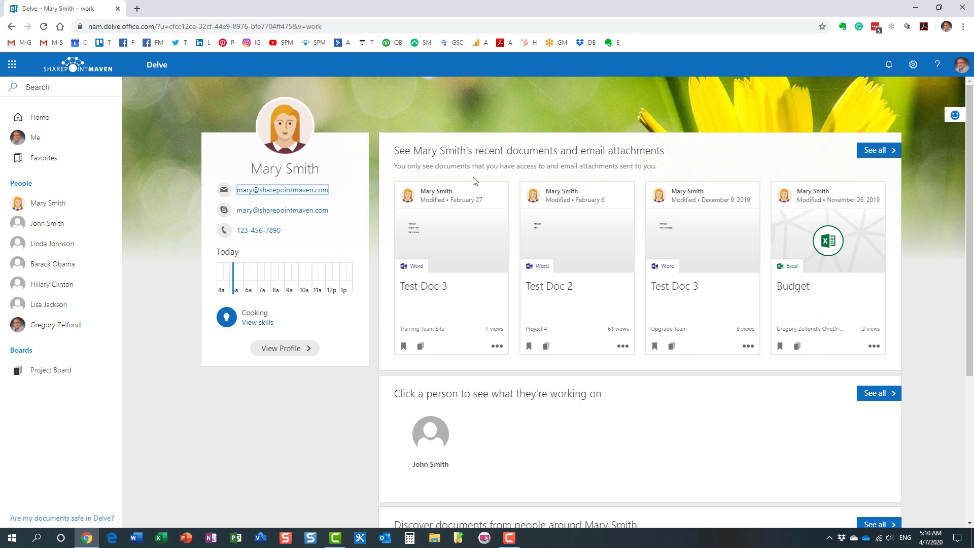
{"action": "mouse_move", "coordinate": [583, 346]}
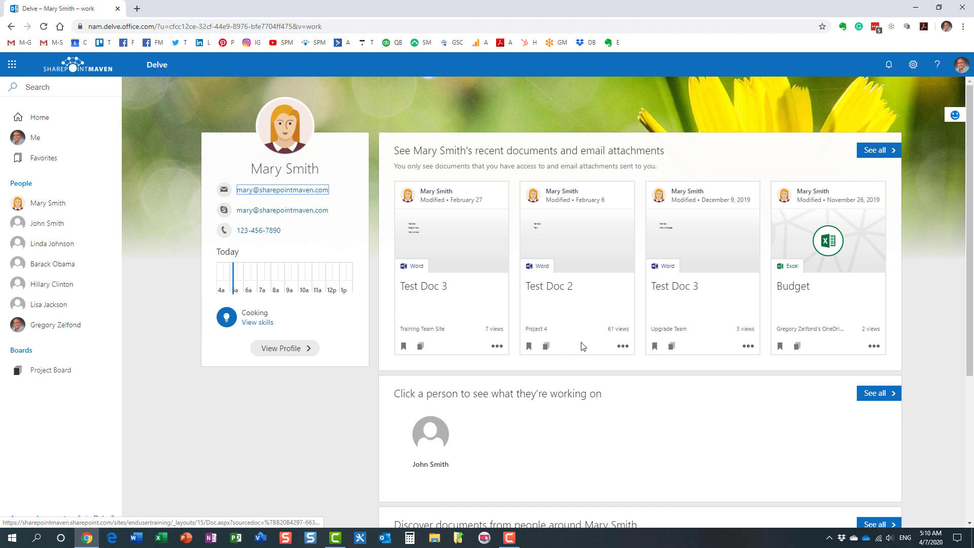
{"action": "mouse_move", "coordinate": [411, 336]}
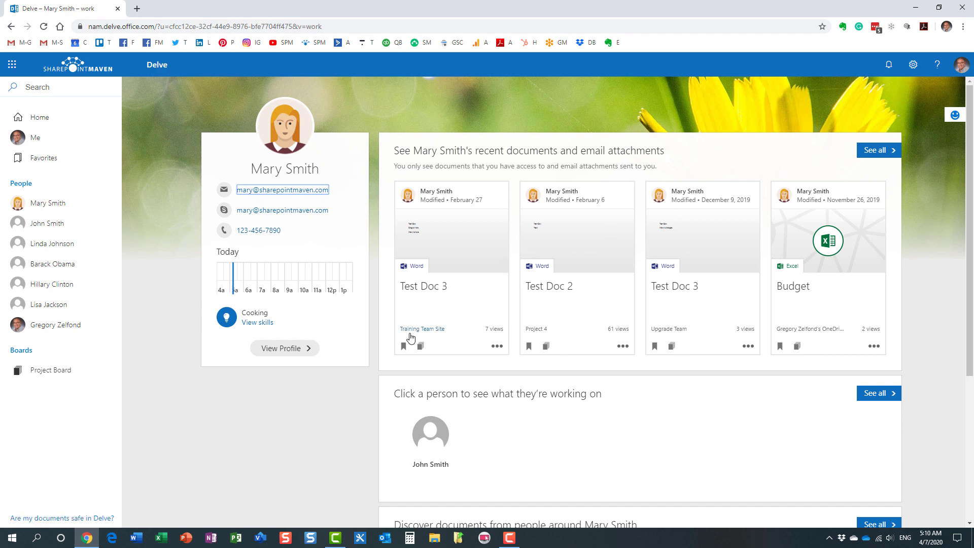
{"action": "mouse_move", "coordinate": [672, 337]}
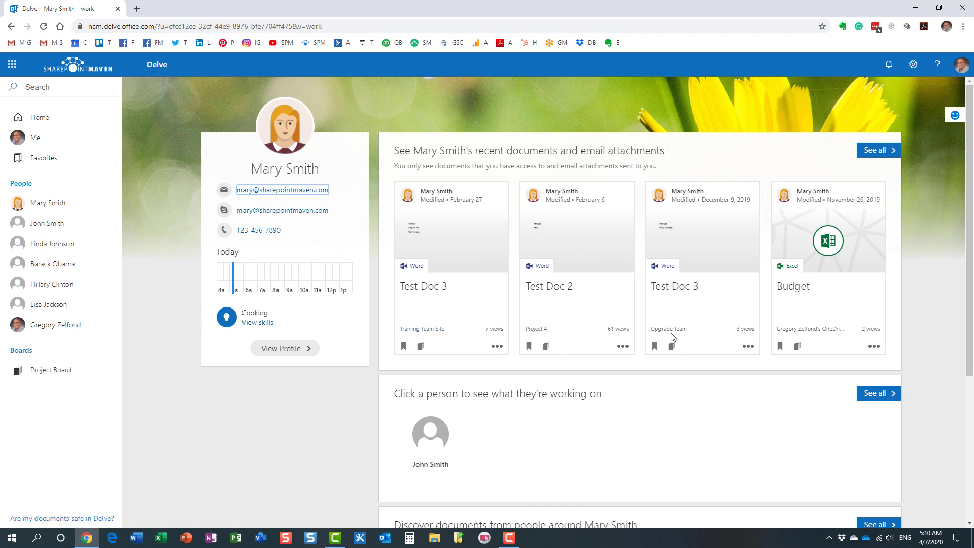
{"action": "mouse_move", "coordinate": [669, 329]}
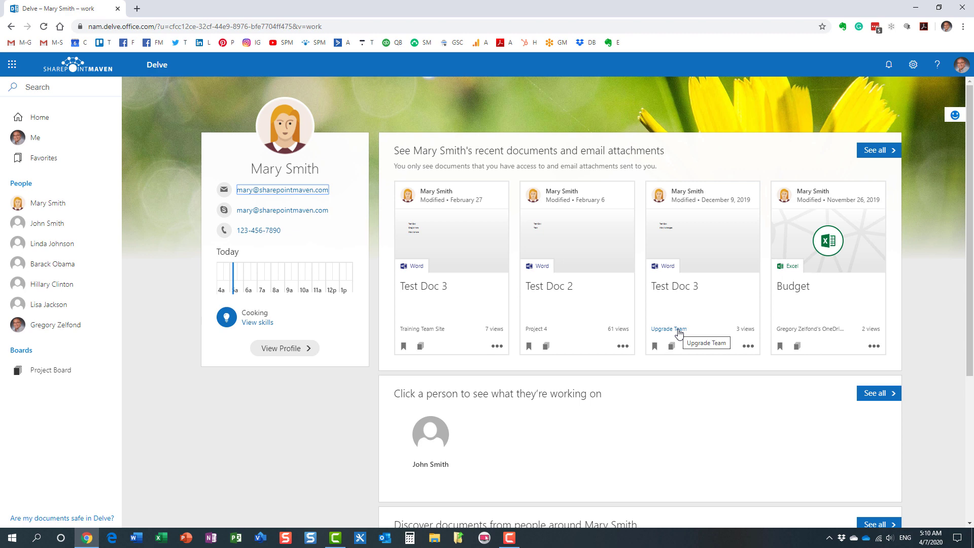
{"action": "mouse_move", "coordinate": [574, 333]}
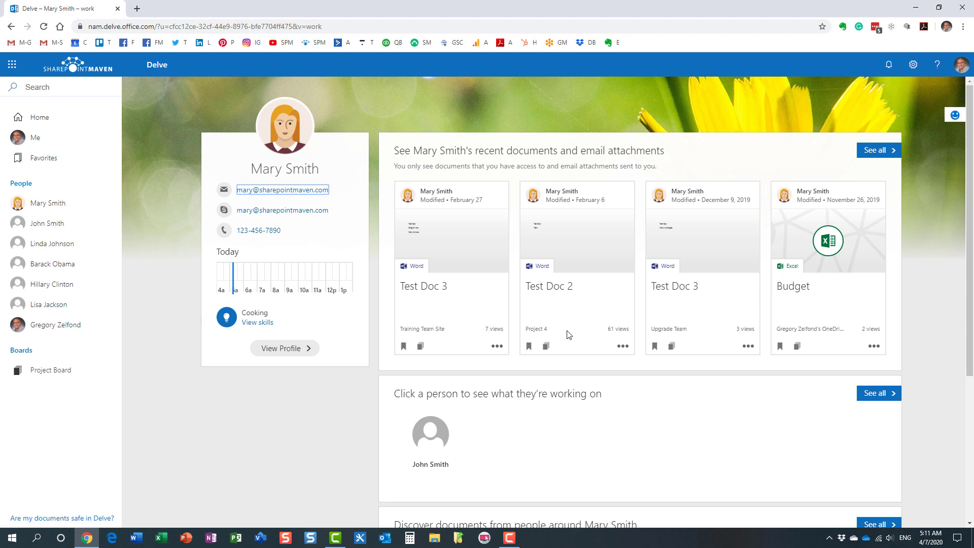
{"action": "mouse_move", "coordinate": [336, 338]}
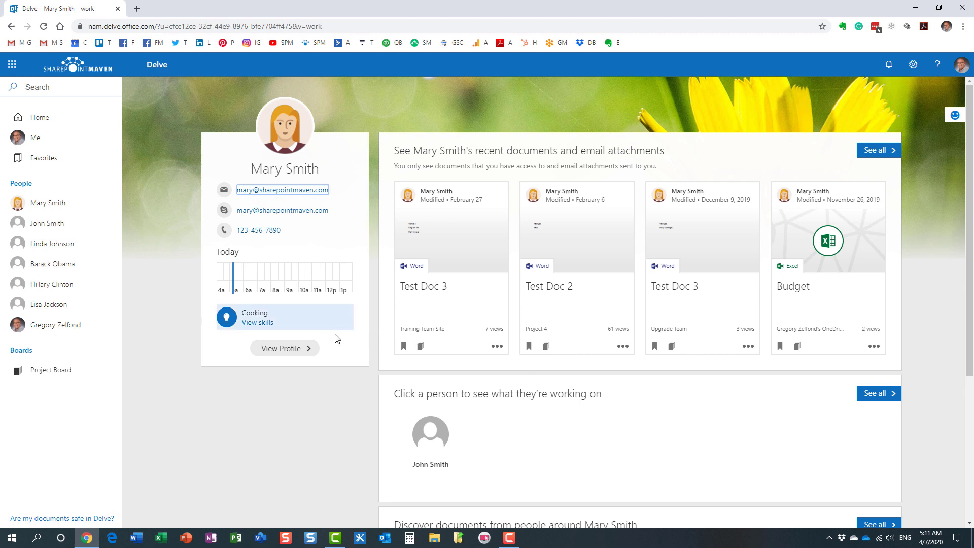
{"action": "mouse_move", "coordinate": [280, 456]}
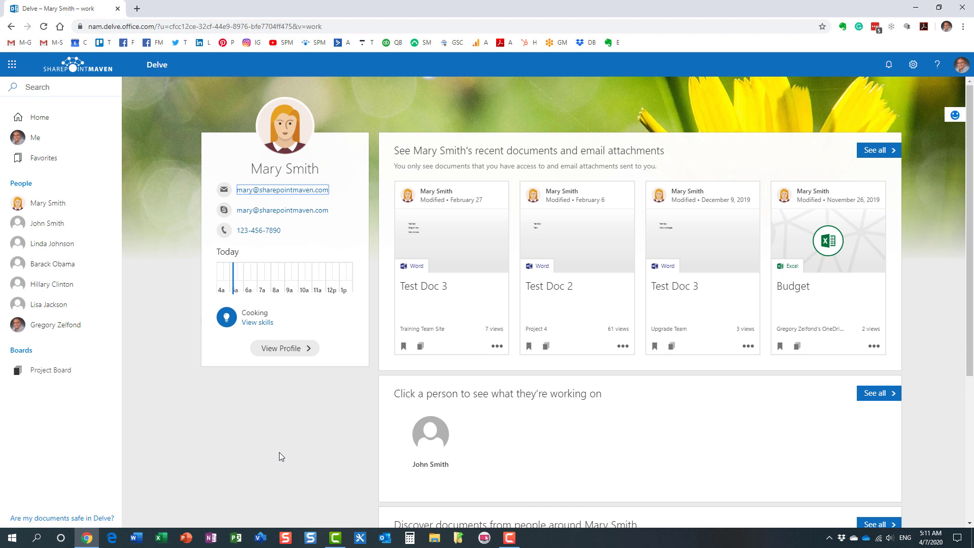
{"action": "mouse_move", "coordinate": [201, 453]}
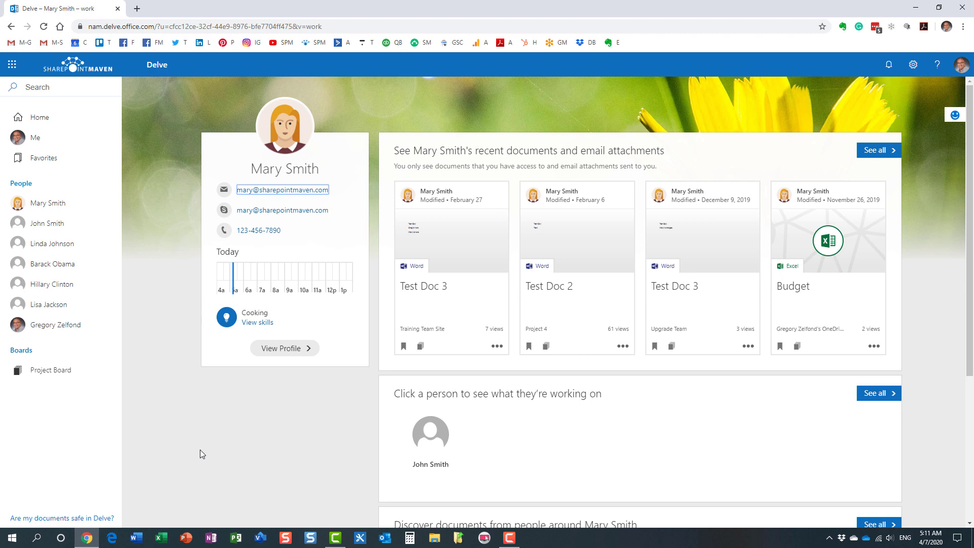
{"action": "mouse_move", "coordinate": [242, 449]}
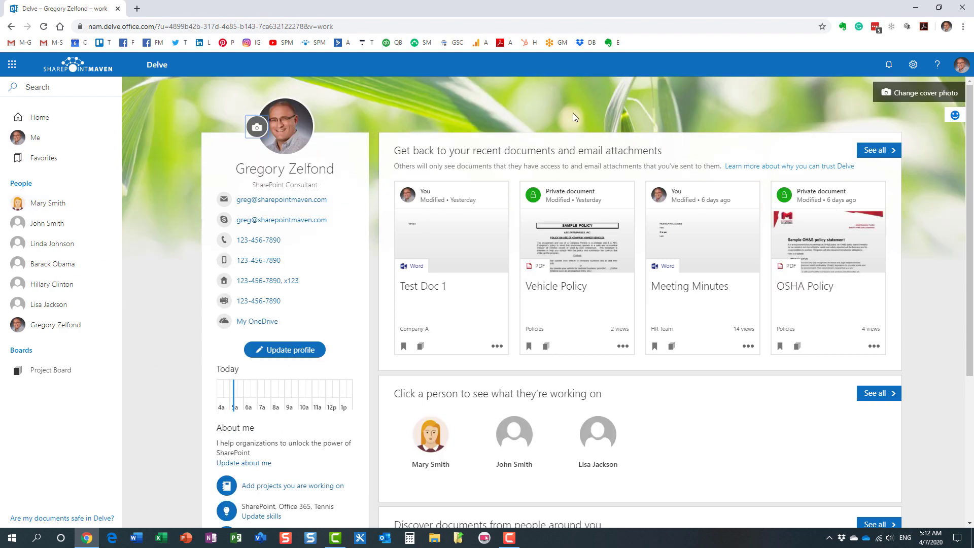
{"action": "mouse_move", "coordinate": [914, 64]}
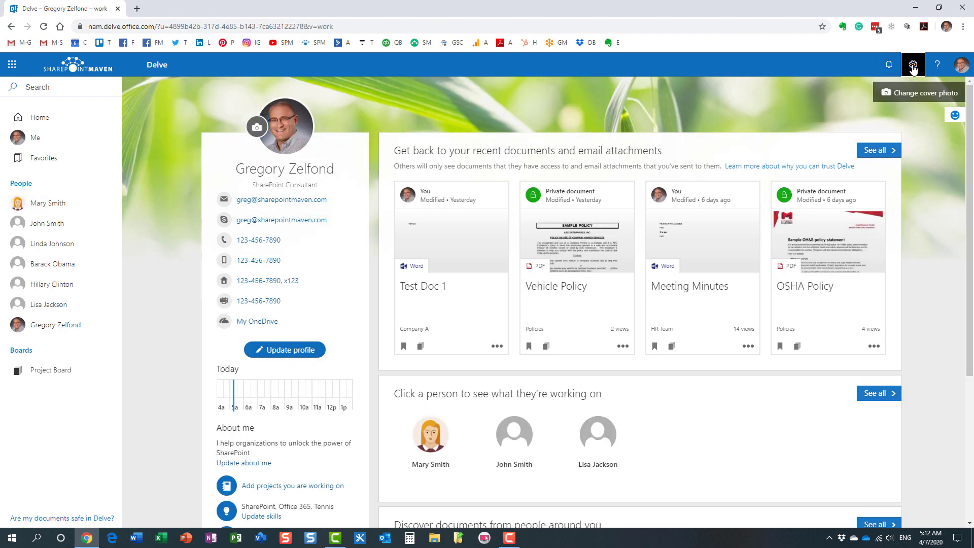
In Delve Feature settings, switch the Documents toggle to Off.
{"action": "left_click", "coordinate": [913, 64]}
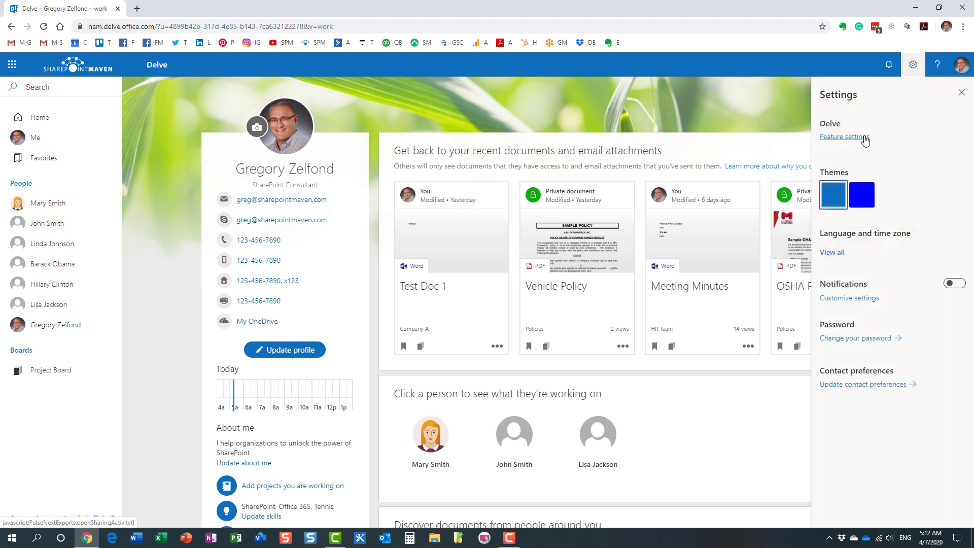
{"action": "left_click", "coordinate": [844, 137]}
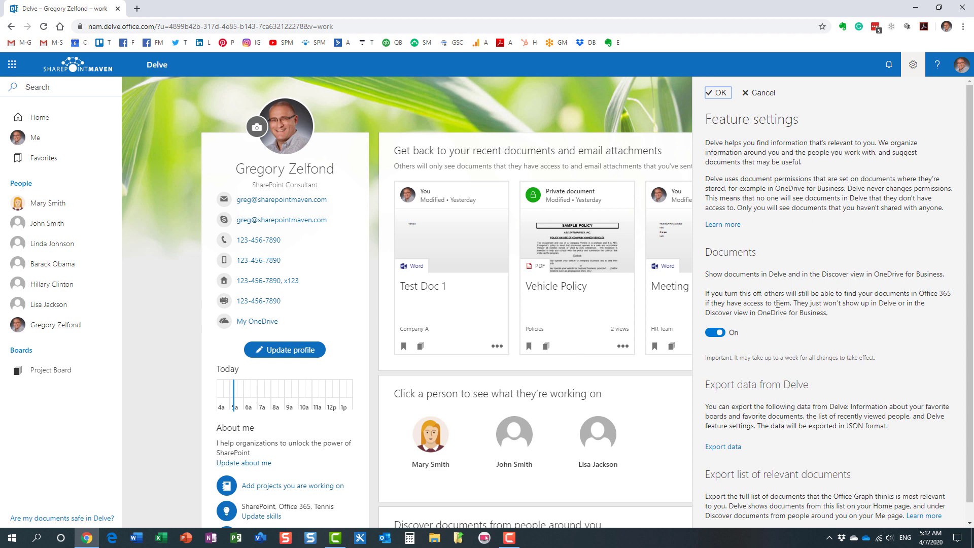
{"action": "mouse_move", "coordinate": [724, 343]}
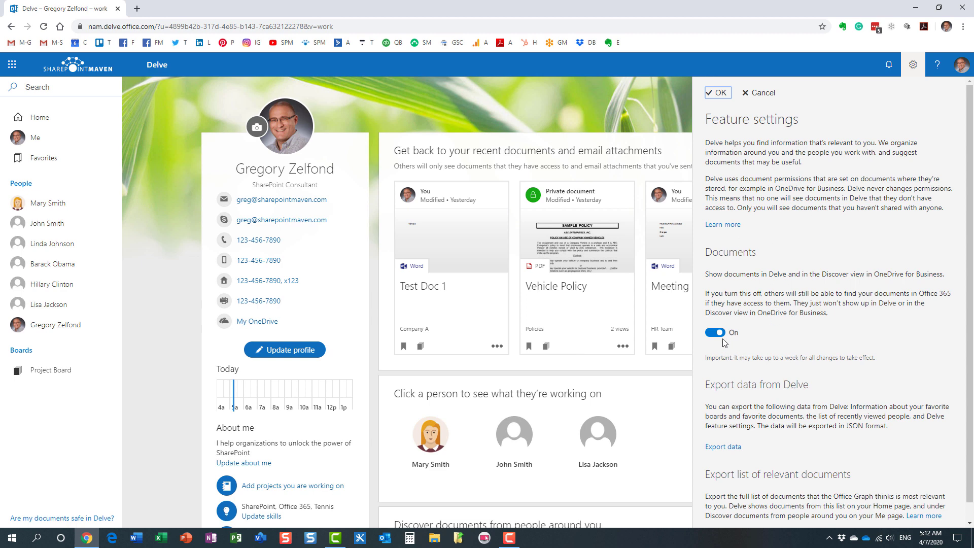
{"action": "left_click", "coordinate": [716, 332]}
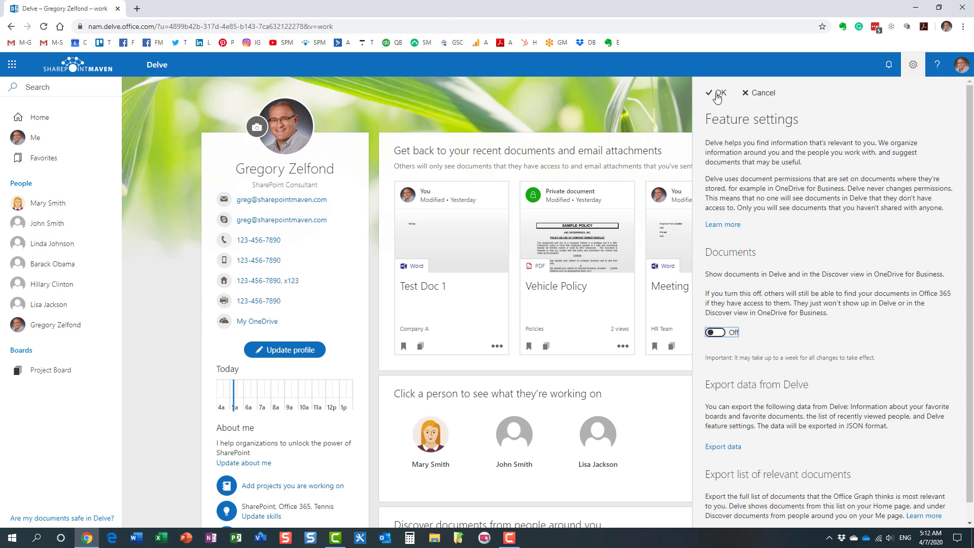
{"action": "mouse_move", "coordinate": [767, 185]}
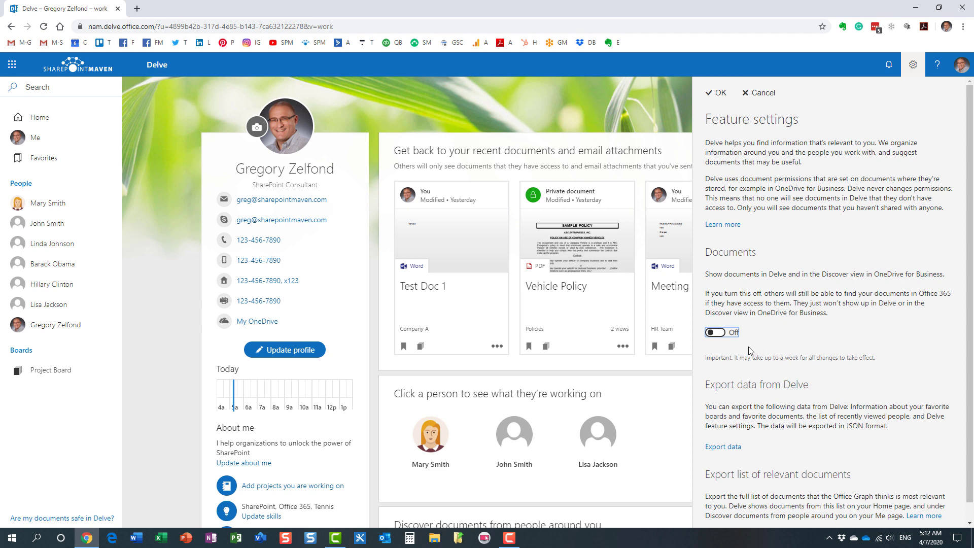
{"action": "mouse_move", "coordinate": [576, 348]}
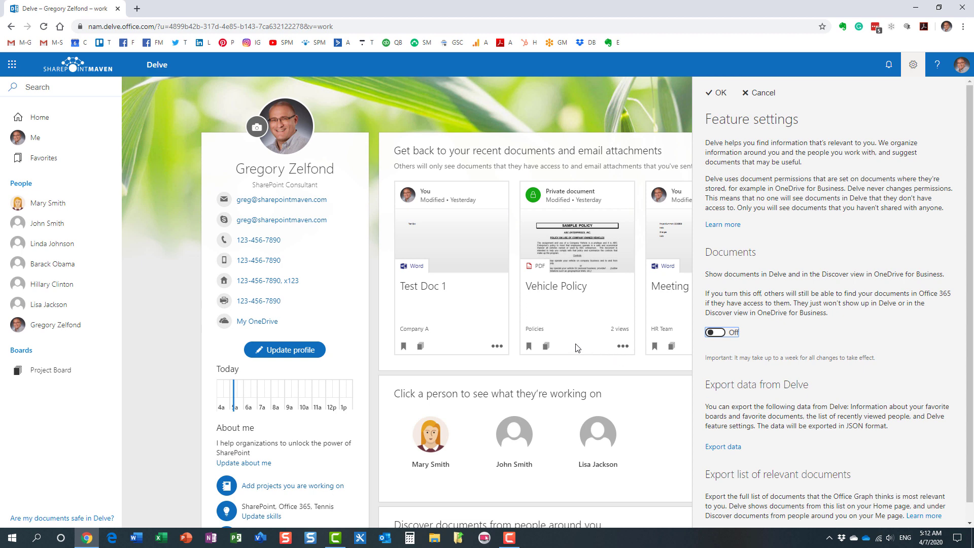
{"action": "mouse_move", "coordinate": [621, 347]}
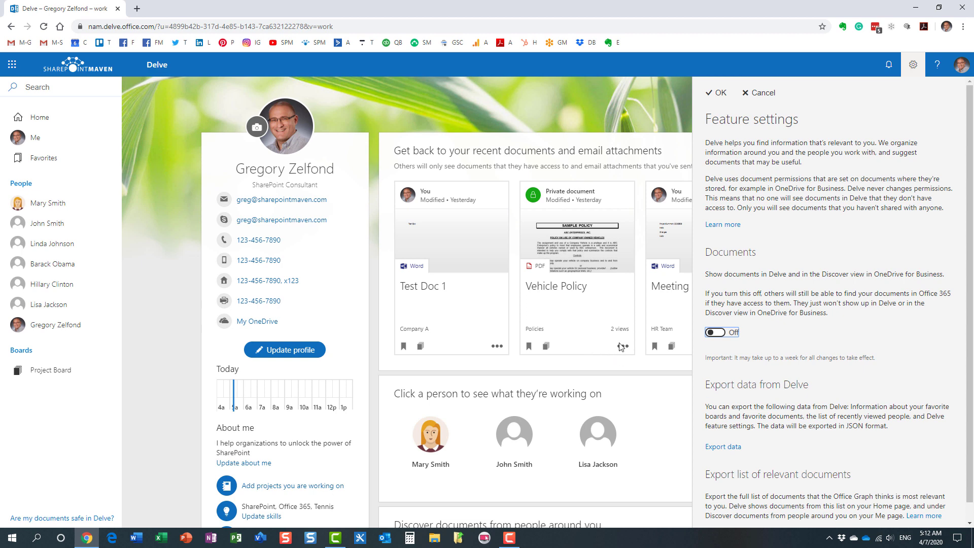
{"action": "mouse_move", "coordinate": [771, 97]}
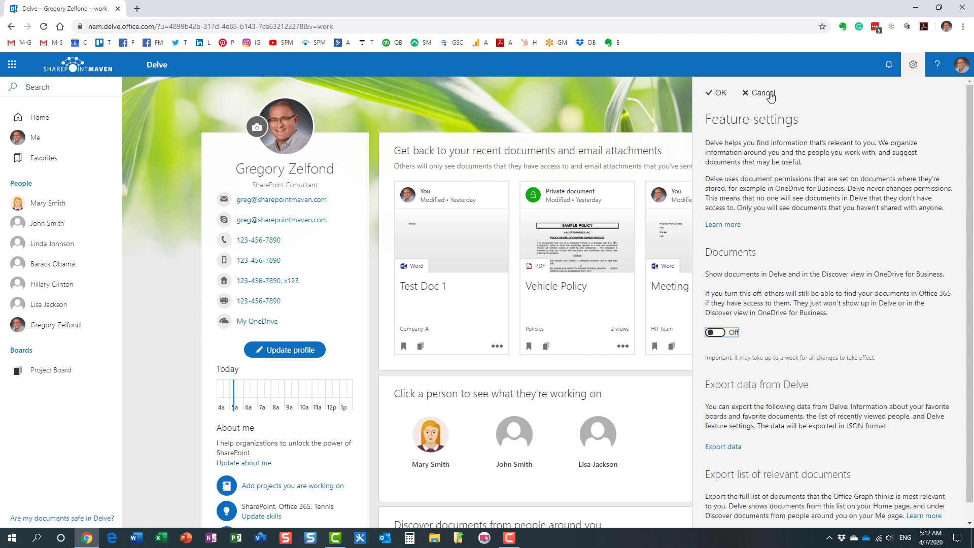
{"action": "left_click", "coordinate": [758, 92]}
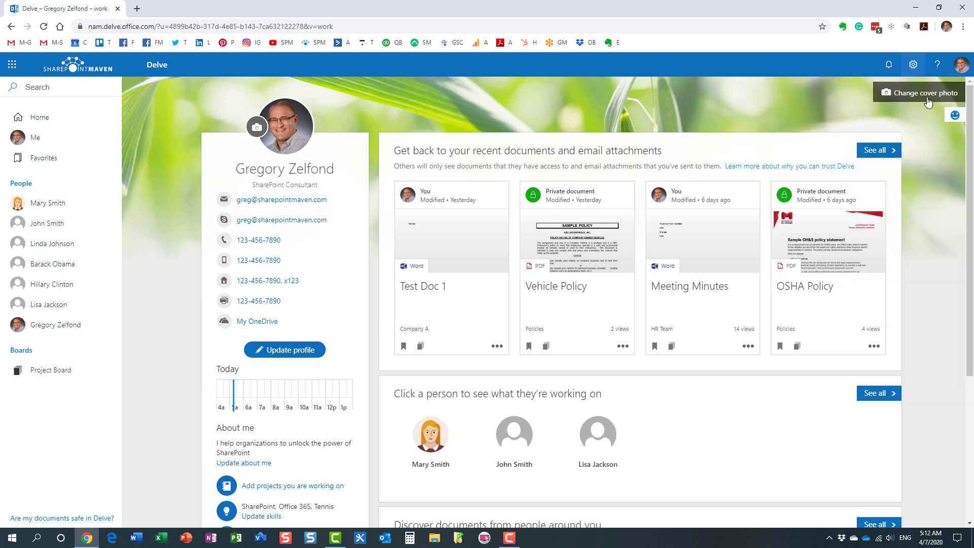
{"action": "mouse_move", "coordinate": [689, 115]}
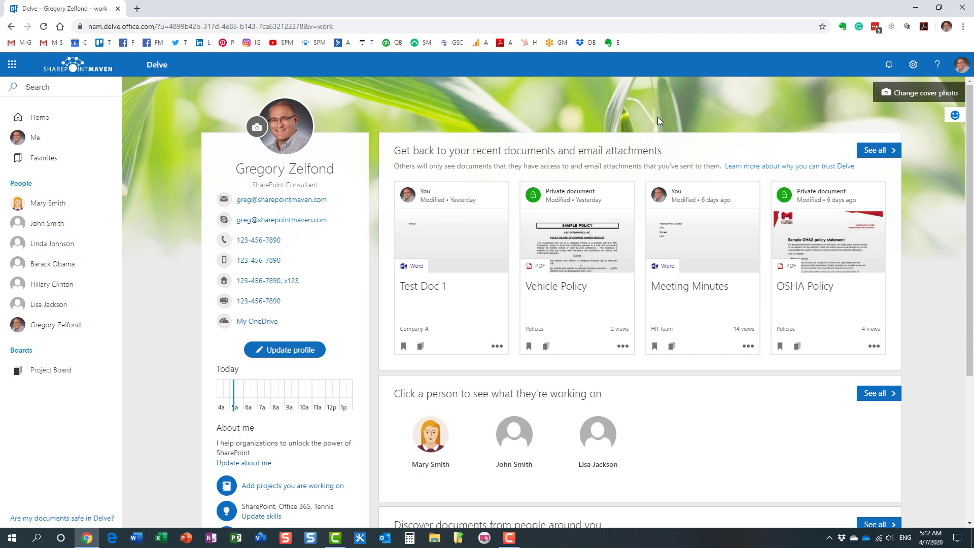
{"action": "mouse_move", "coordinate": [561, 112]}
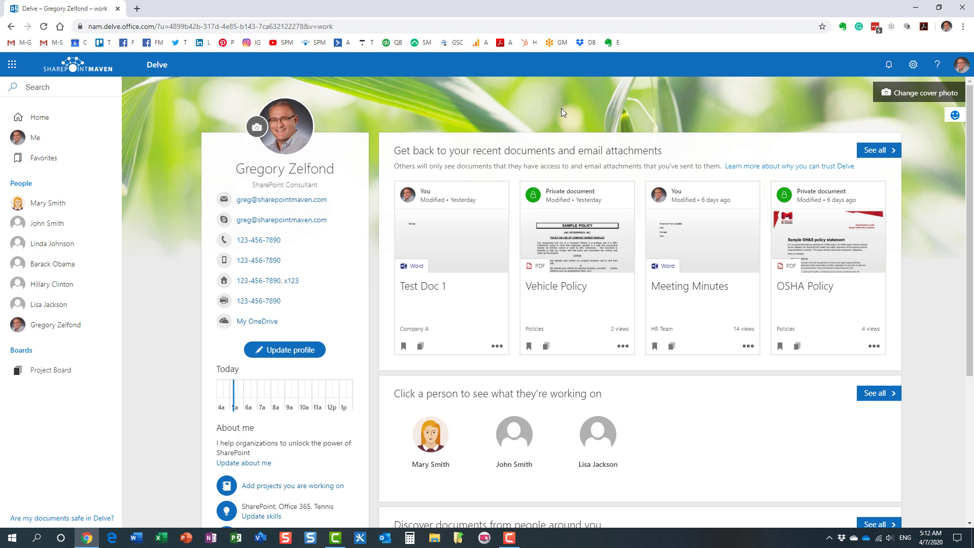
{"action": "mouse_move", "coordinate": [582, 111]}
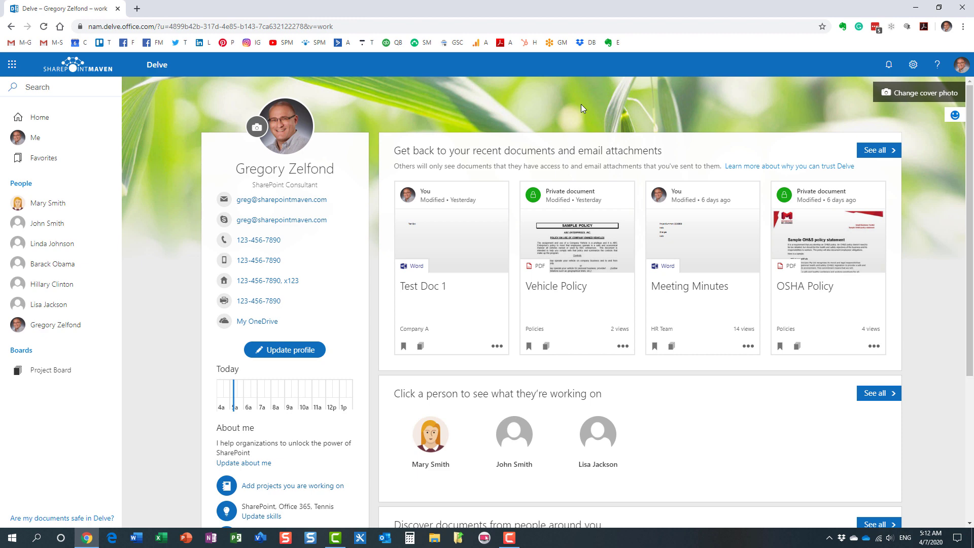
{"action": "mouse_move", "coordinate": [355, 94]}
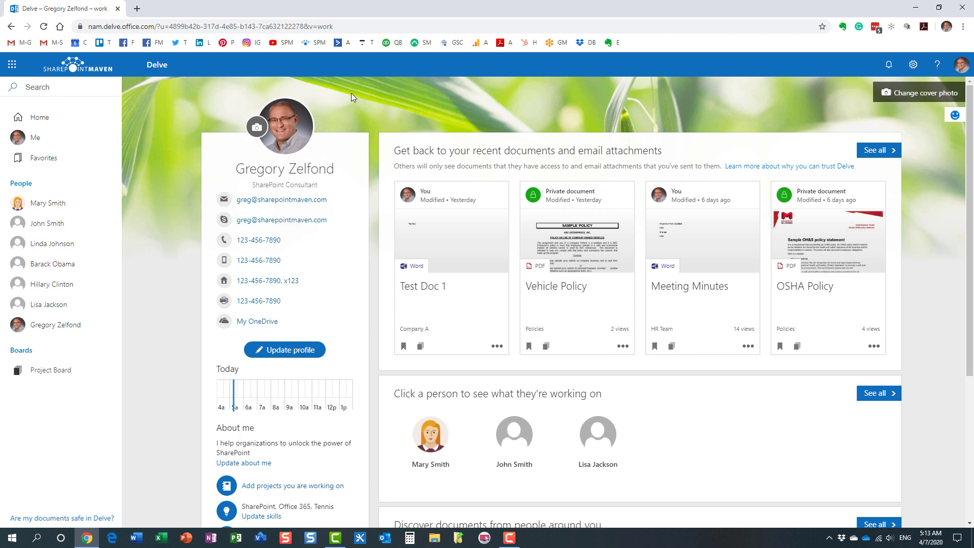
{"action": "mouse_move", "coordinate": [349, 119]}
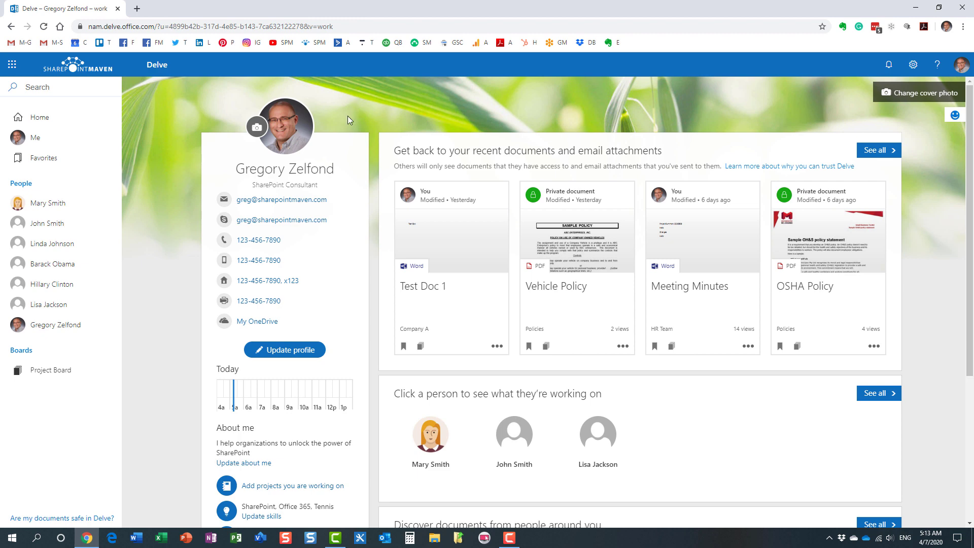
{"action": "mouse_move", "coordinate": [493, 118]}
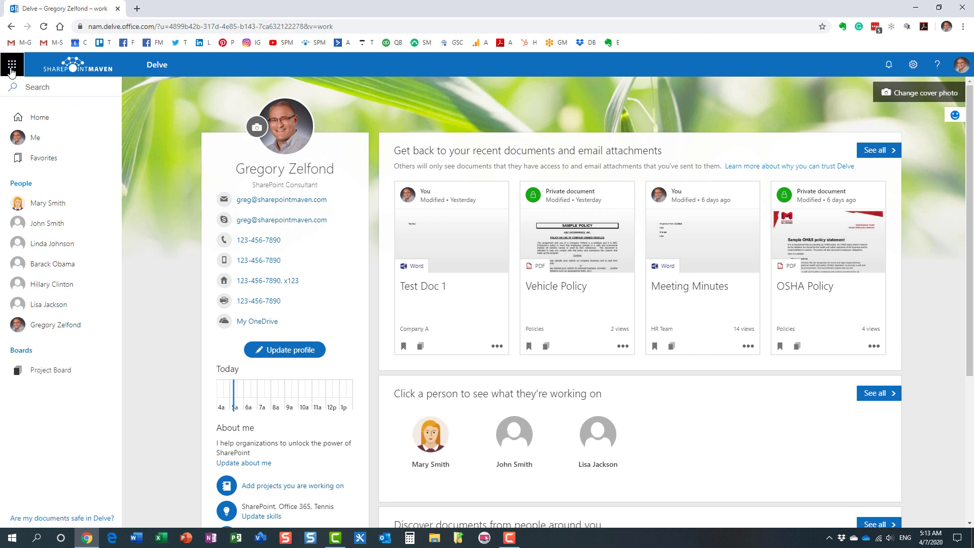
From the app launcher, reach the SharePoint admin center's Settings page via Microsoft 365 admin.
{"action": "left_click", "coordinate": [11, 64]}
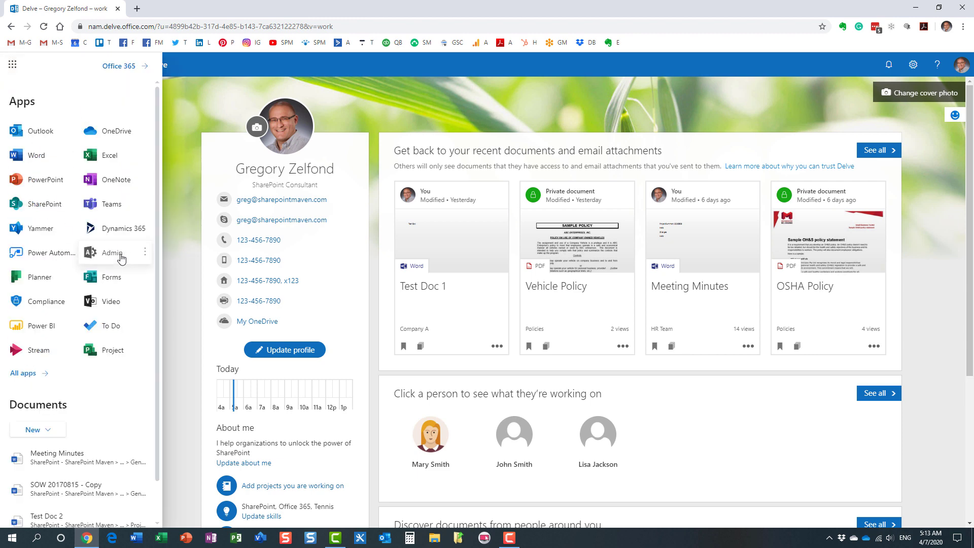
{"action": "left_click", "coordinate": [113, 252]}
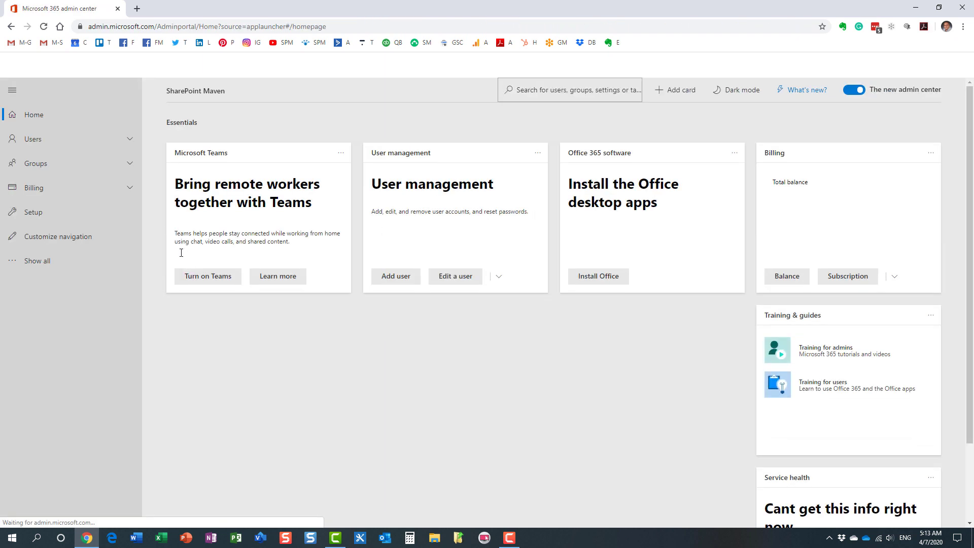
{"action": "left_click", "coordinate": [37, 261]}
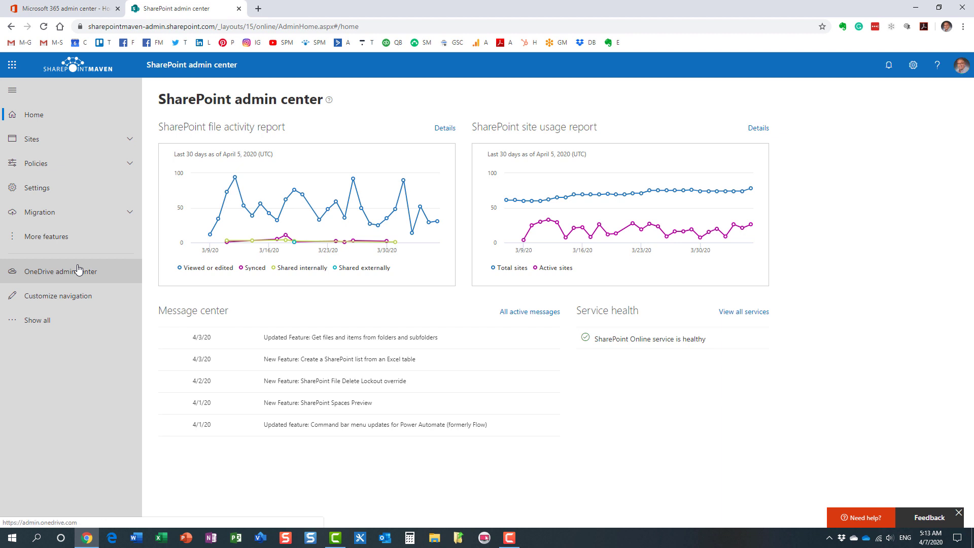
{"action": "mouse_move", "coordinate": [40, 188]}
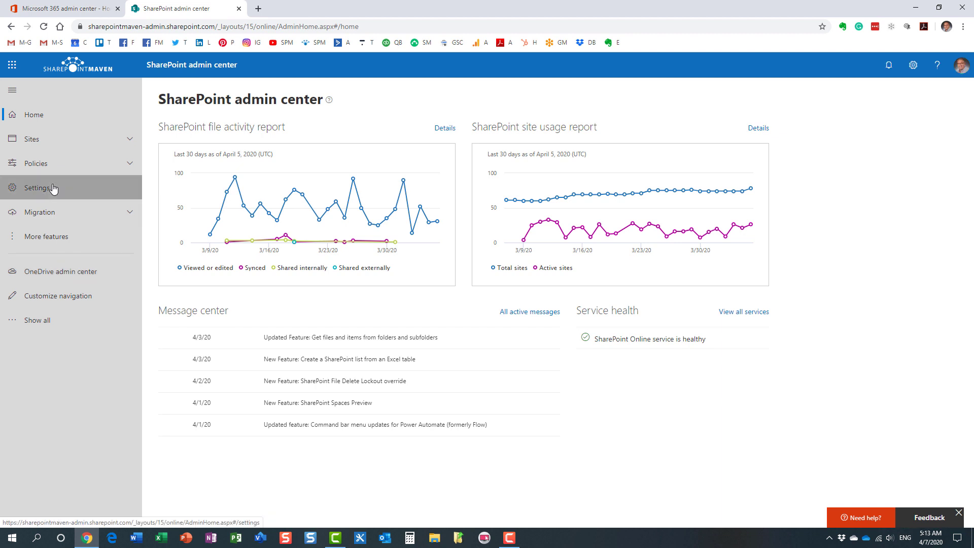
{"action": "left_click", "coordinate": [39, 188]}
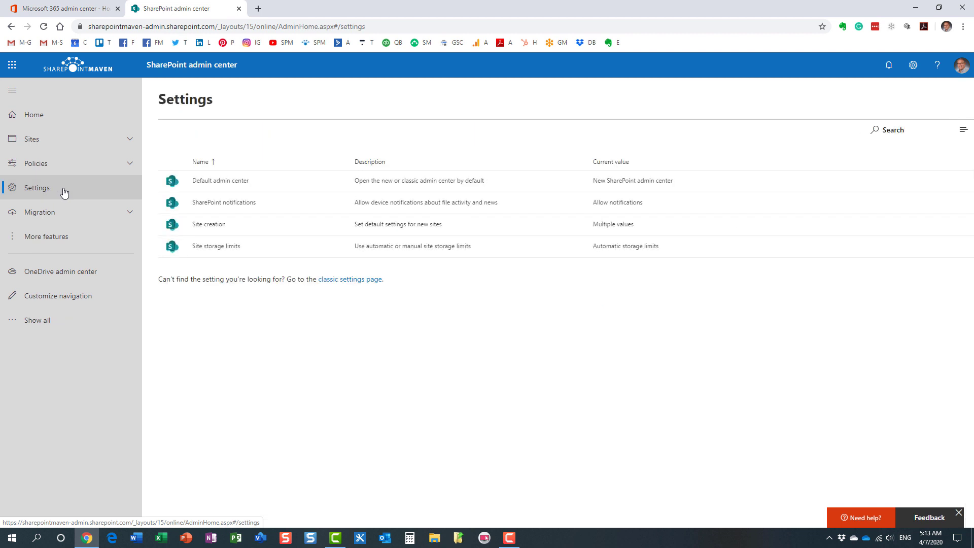
{"action": "mouse_move", "coordinate": [62, 139]}
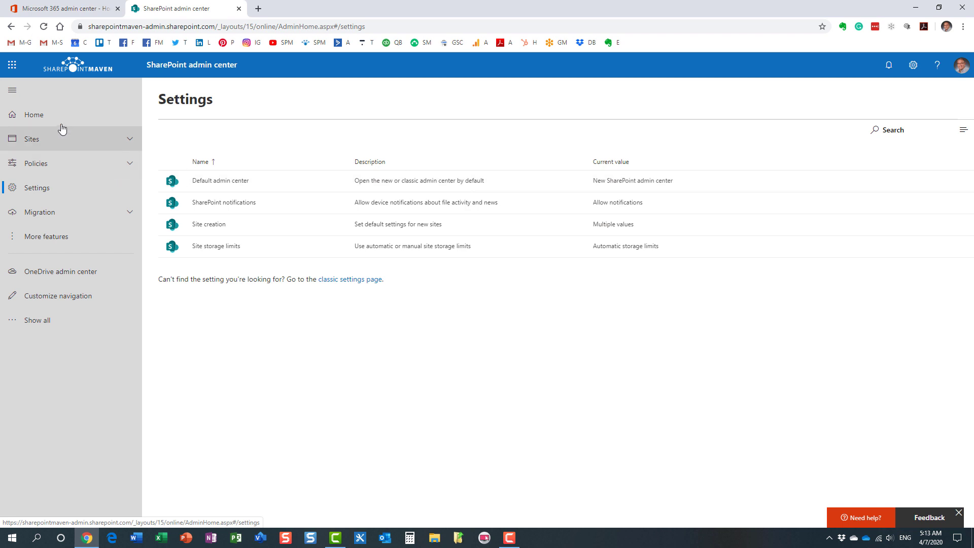
{"action": "mouse_move", "coordinate": [58, 192]}
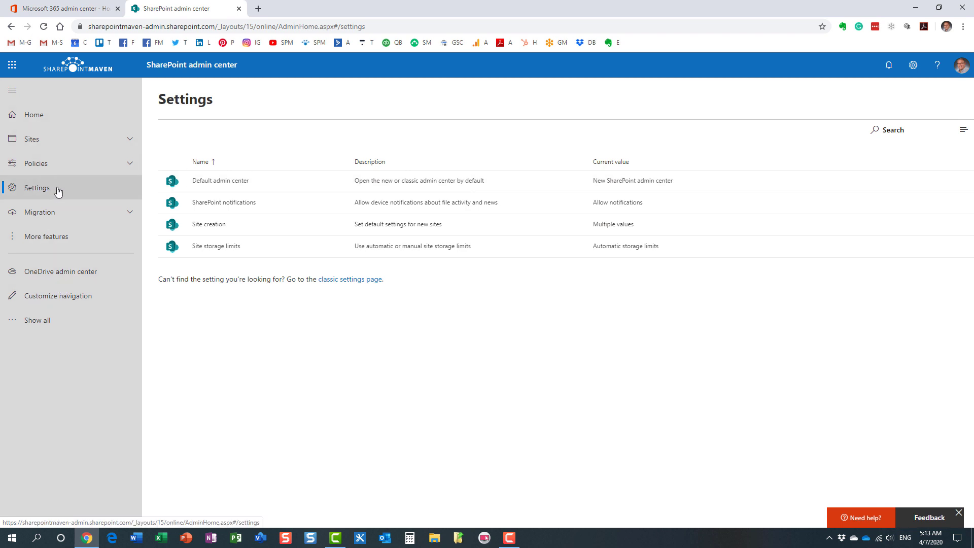
{"action": "mouse_move", "coordinate": [350, 279]}
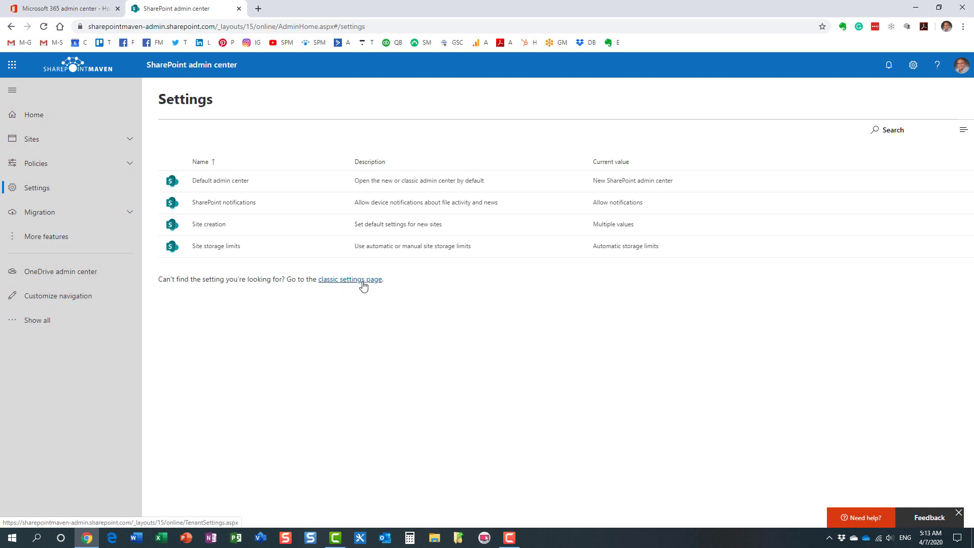
{"action": "mouse_move", "coordinate": [59, 212]}
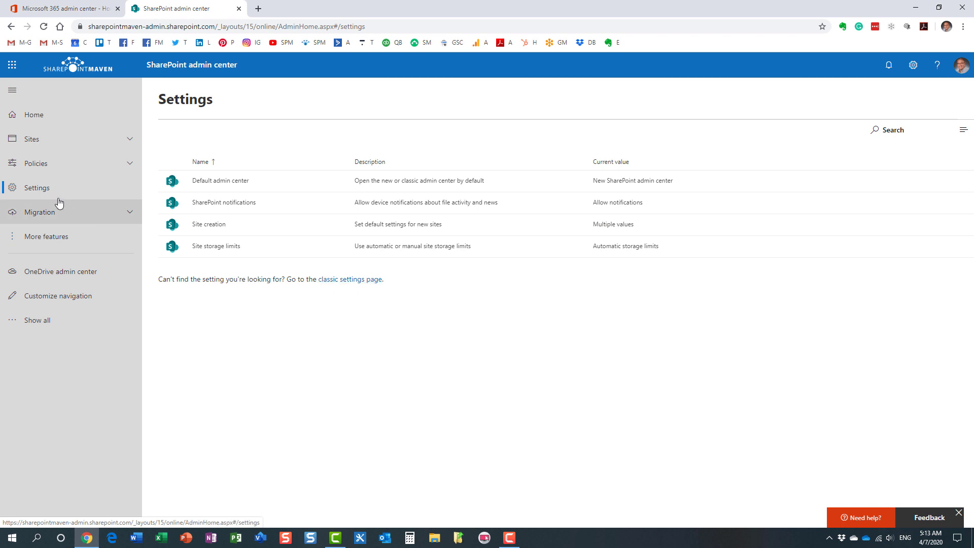
{"action": "mouse_move", "coordinate": [350, 280]}
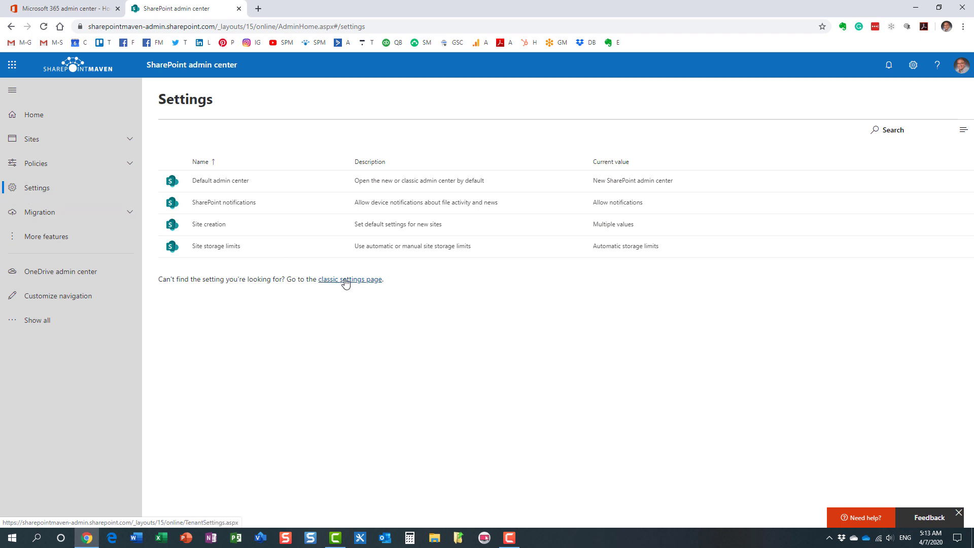
On the classic settings page, select 'Disable Delve and related features'.
{"action": "left_click", "coordinate": [350, 279]}
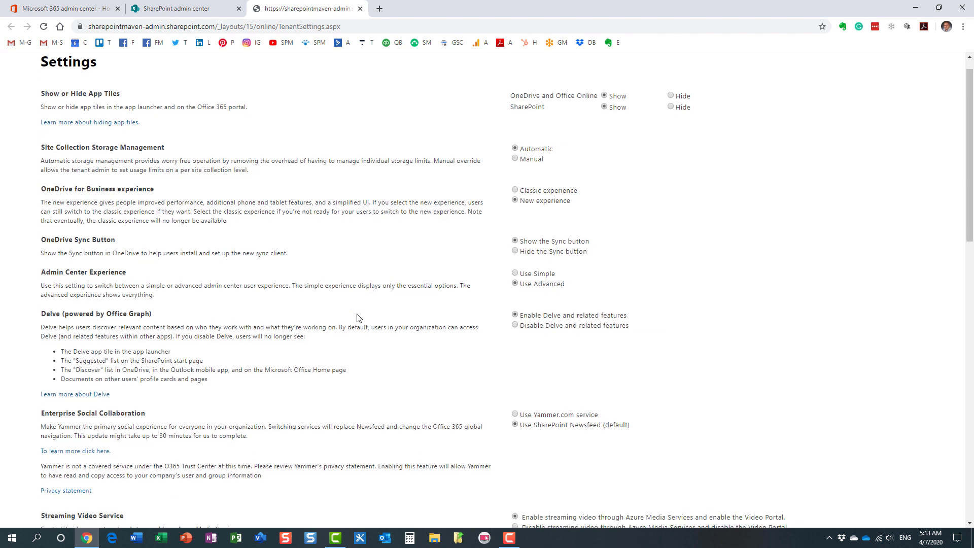
{"action": "scroll", "scroll_direction": "down", "scroll_amount": 3}
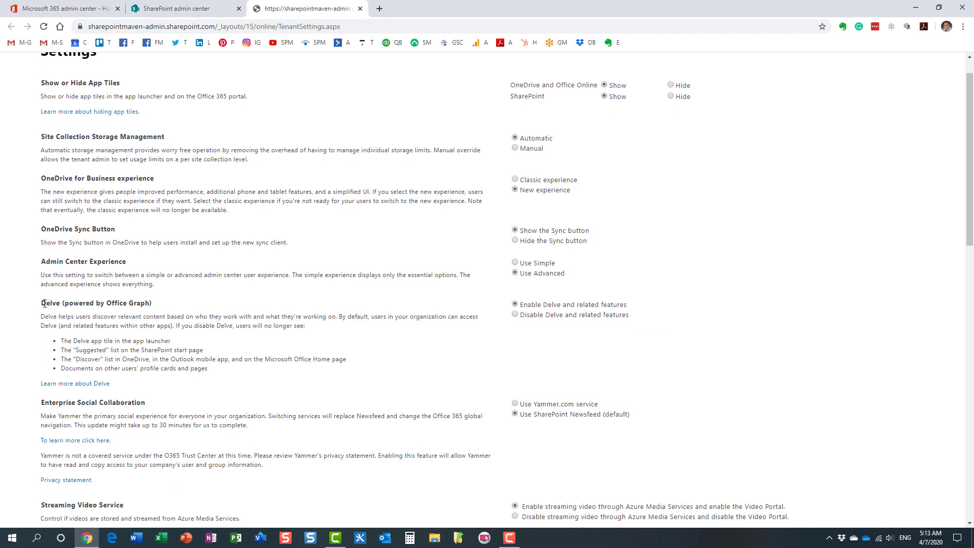
{"action": "double_click", "coordinate": [96, 304]}
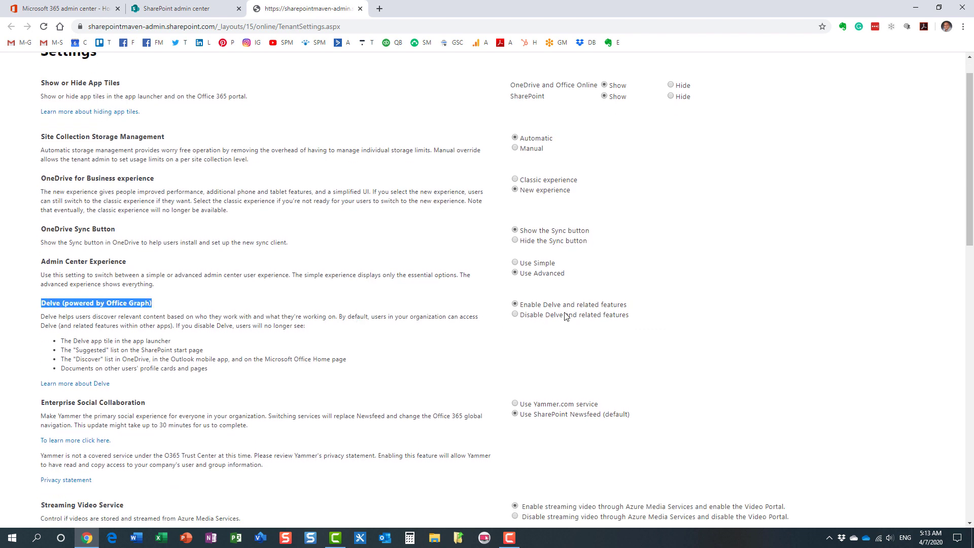
{"action": "mouse_move", "coordinate": [548, 324]}
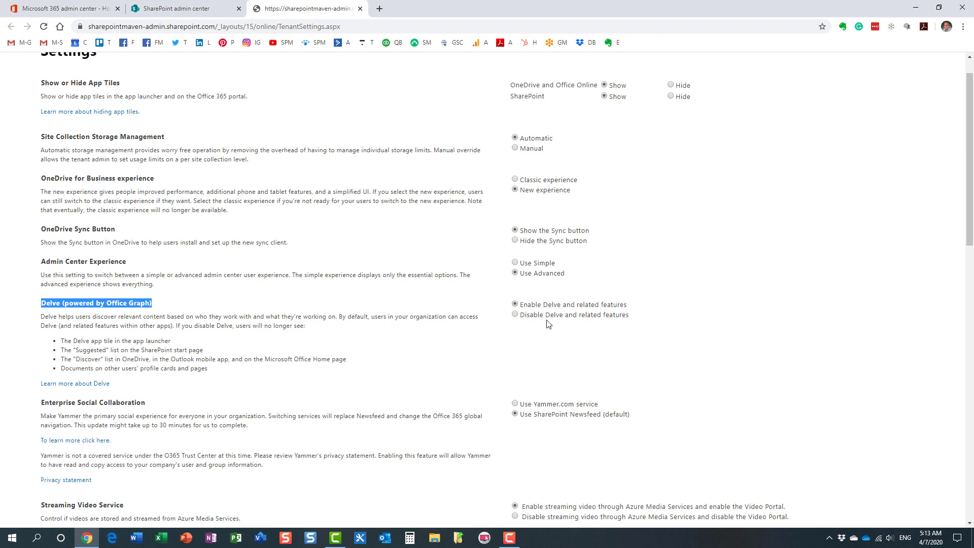
{"action": "mouse_move", "coordinate": [519, 320]}
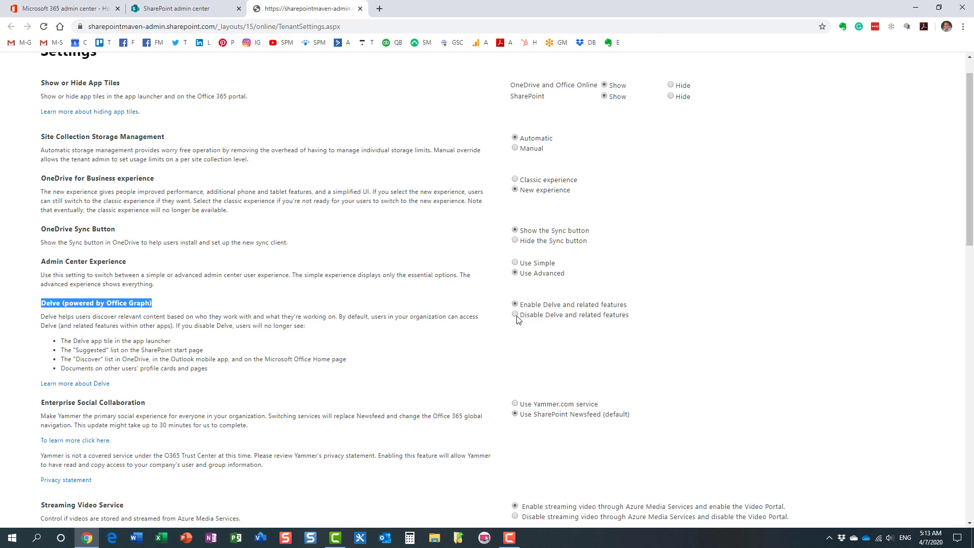
{"action": "left_click", "coordinate": [516, 314]}
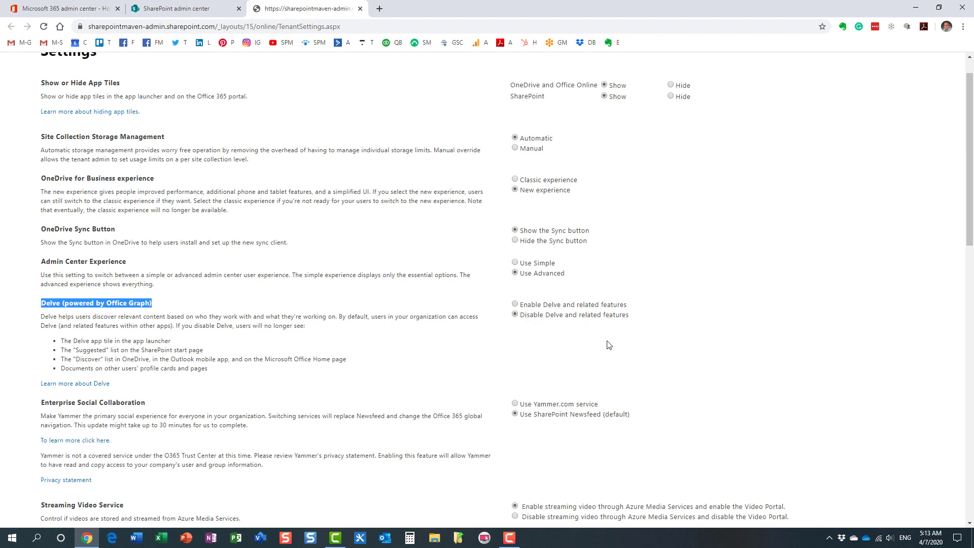
{"action": "scroll", "scroll_direction": "down", "scroll_amount": 3}
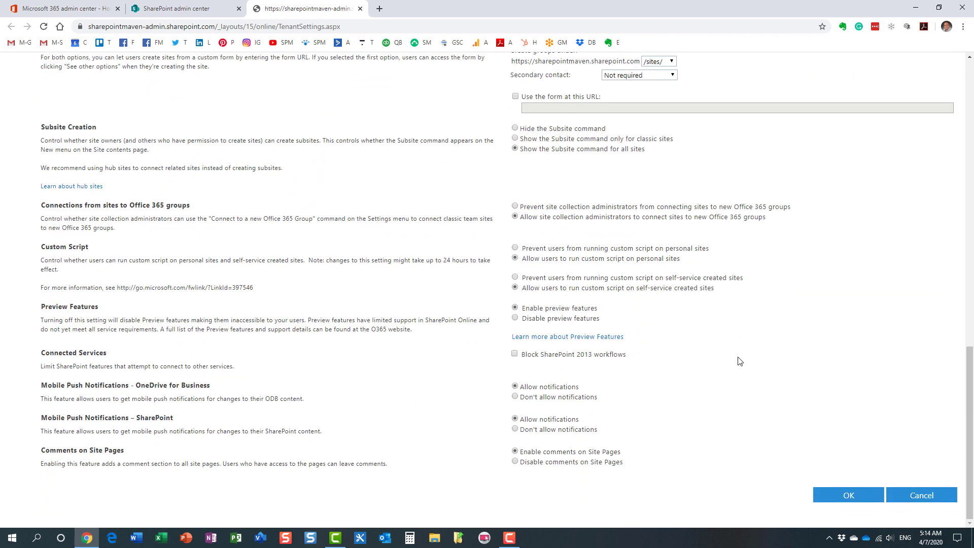
{"action": "scroll", "scroll_direction": "up", "scroll_amount": 3}
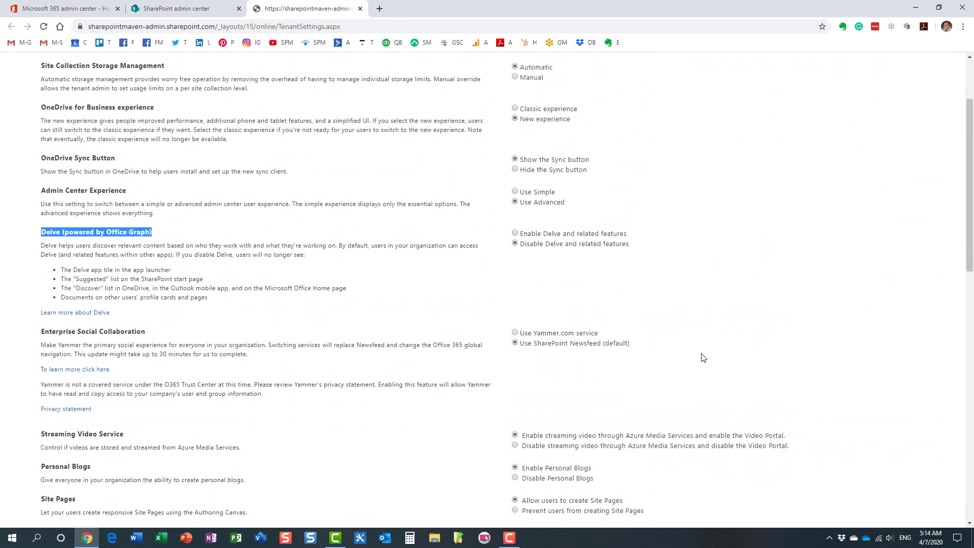
{"action": "scroll", "scroll_direction": "up", "scroll_amount": 3}
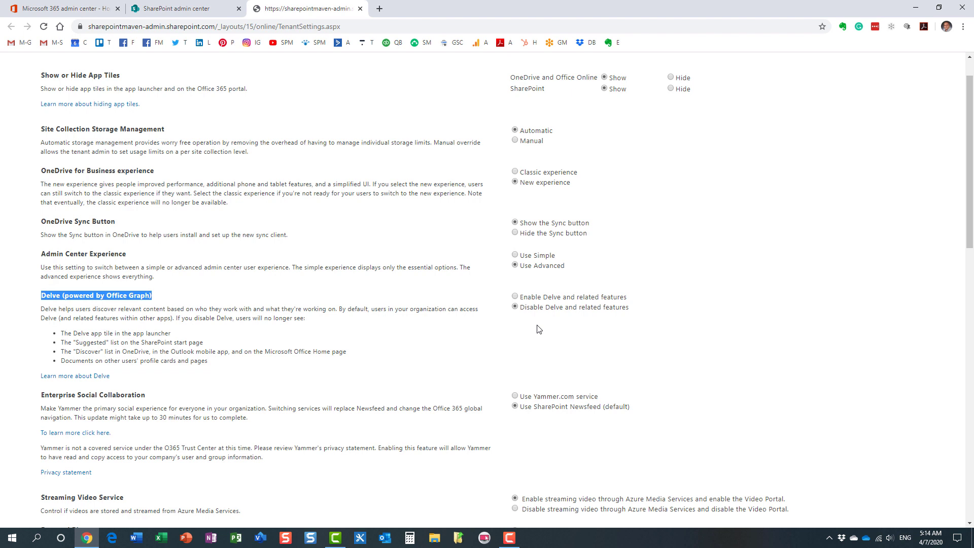
{"action": "mouse_move", "coordinate": [536, 310]}
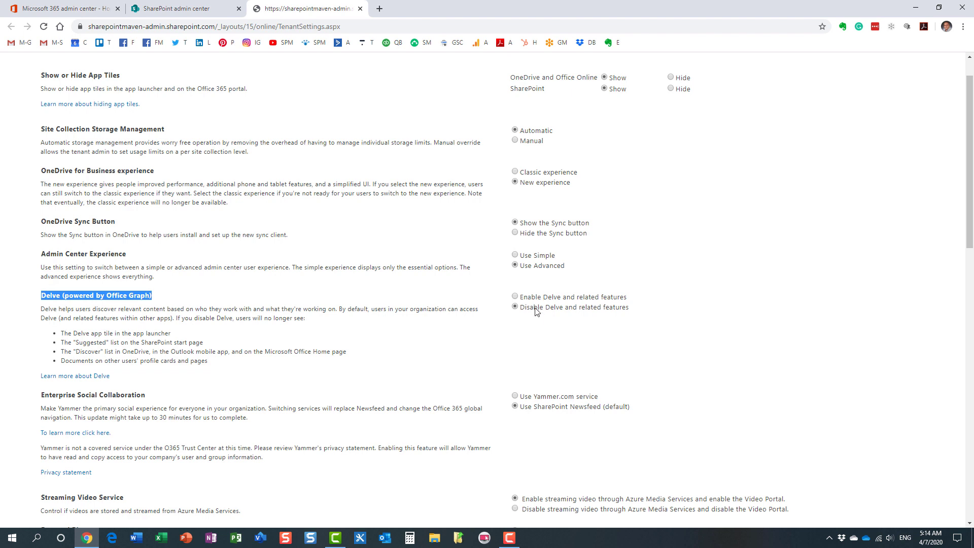
{"action": "mouse_move", "coordinate": [78, 337]}
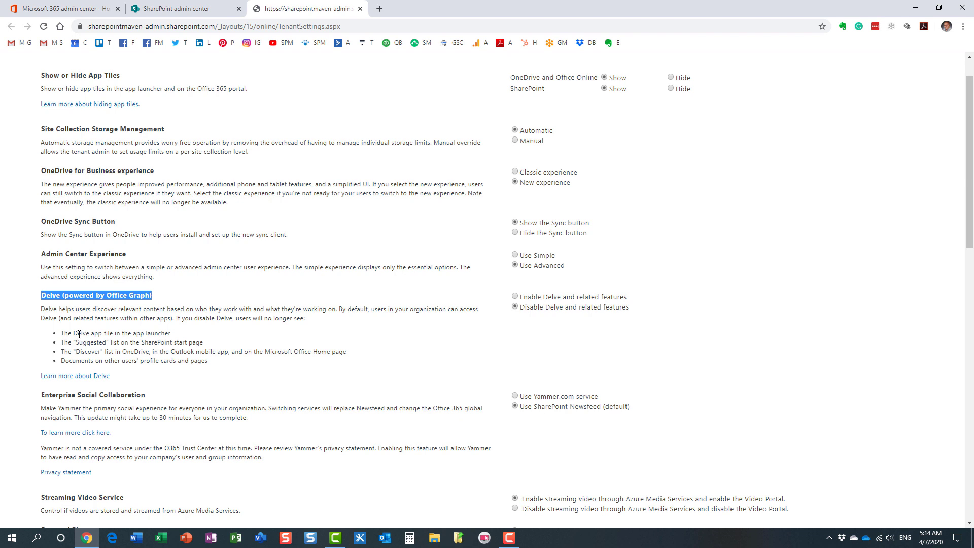
{"action": "mouse_move", "coordinate": [105, 352]}
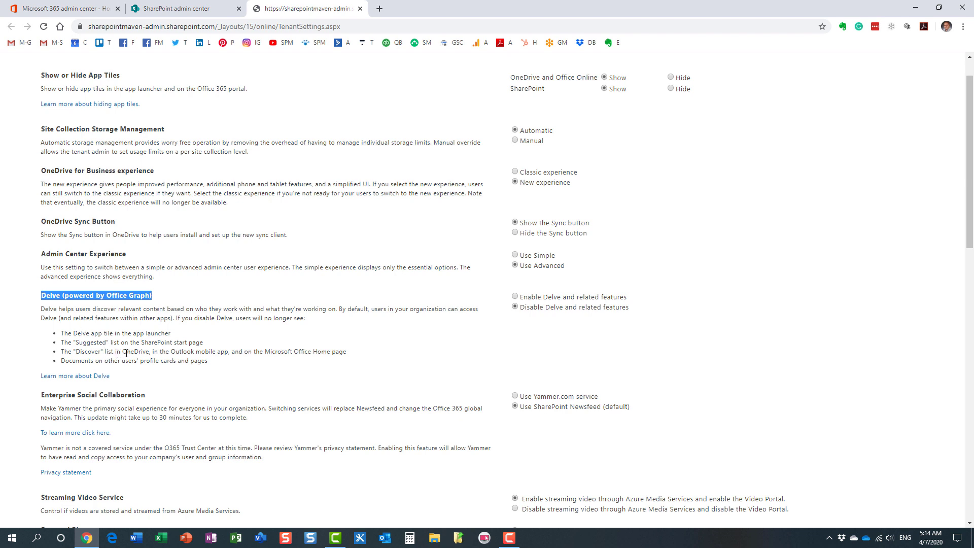
{"action": "mouse_move", "coordinate": [151, 331]}
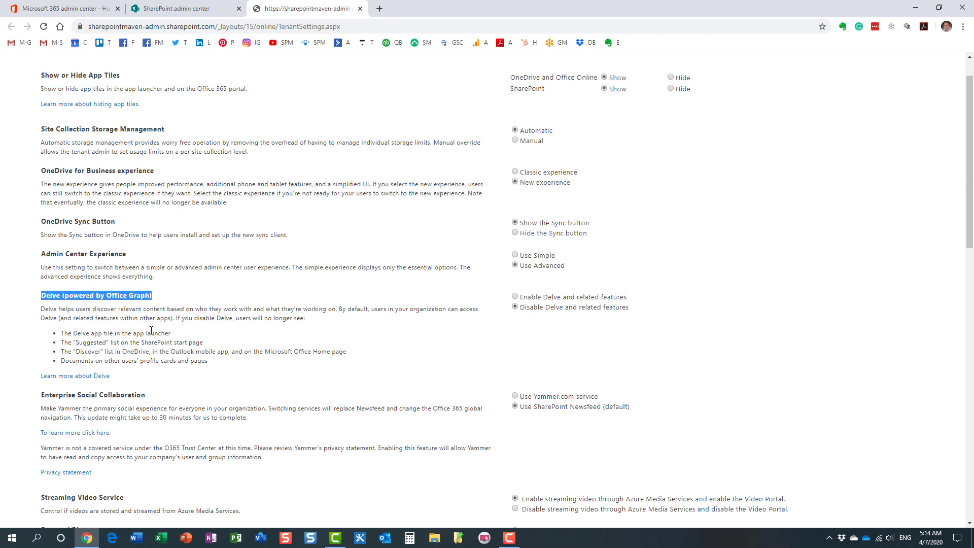
{"action": "mouse_move", "coordinate": [192, 329]}
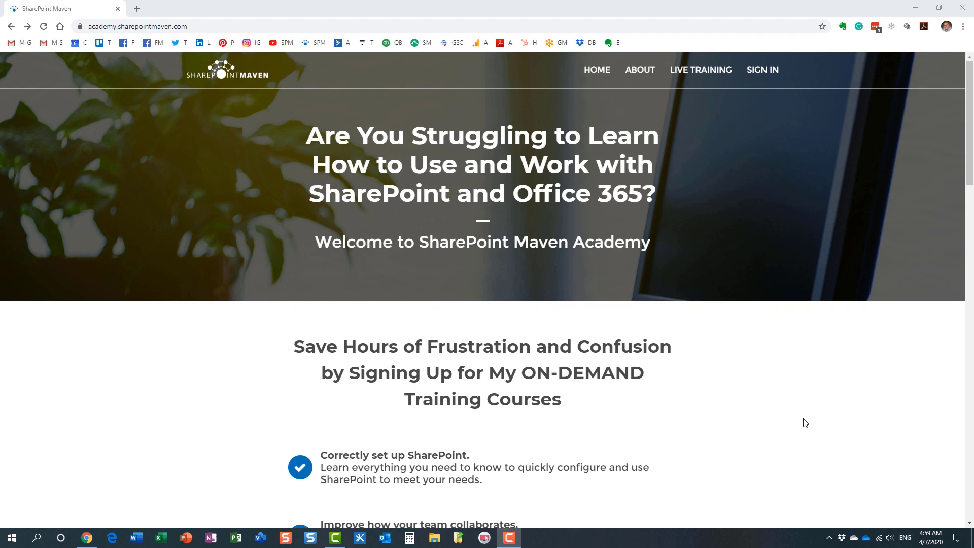
{"action": "mouse_move", "coordinate": [721, 376]}
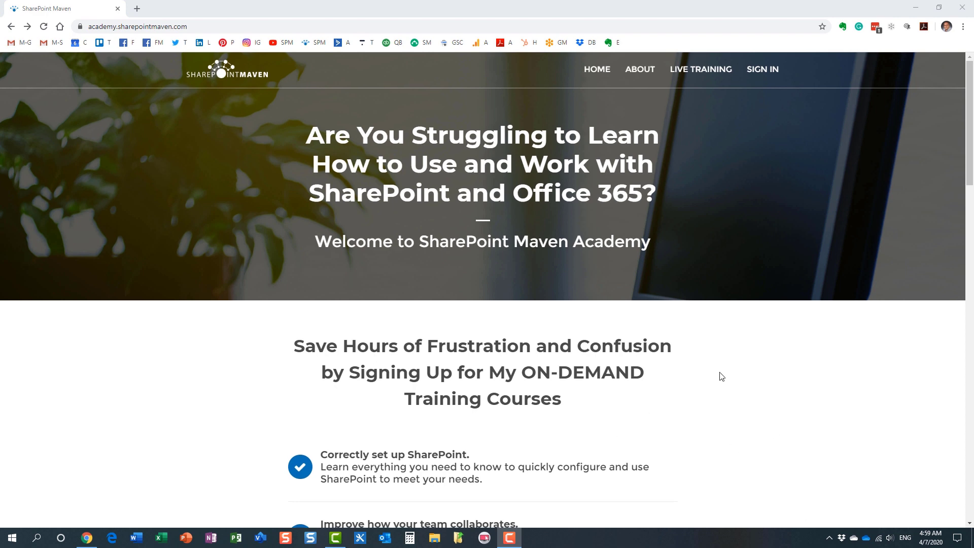
In SharePoint Maven Academy, view the end user courses, then the site owner courses.
{"action": "scroll", "scroll_direction": "down", "scroll_amount": 3}
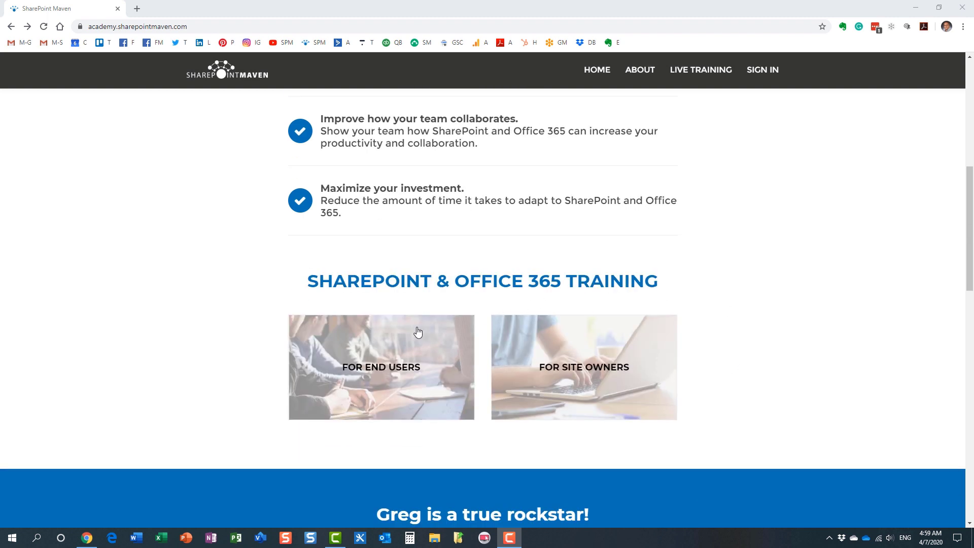
{"action": "mouse_move", "coordinate": [612, 383]}
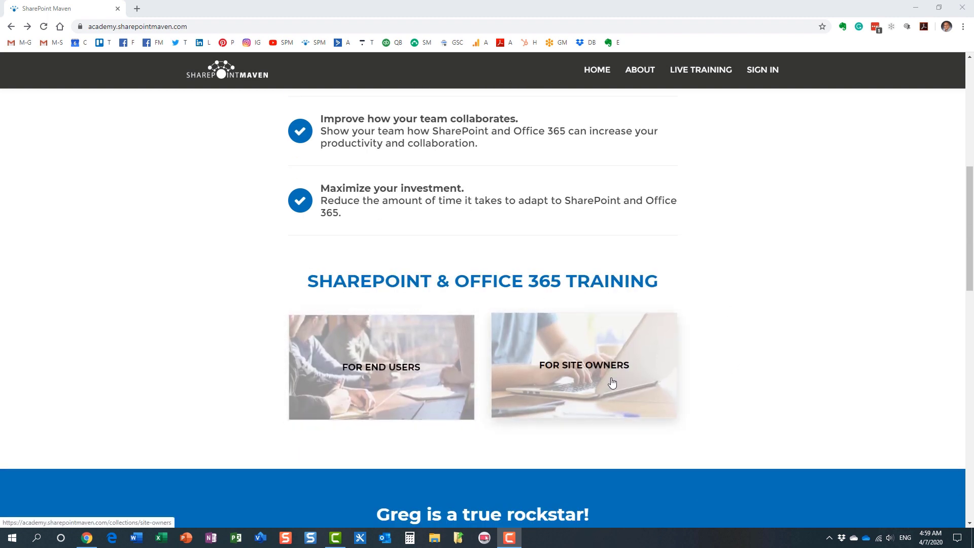
{"action": "left_click", "coordinate": [381, 365]}
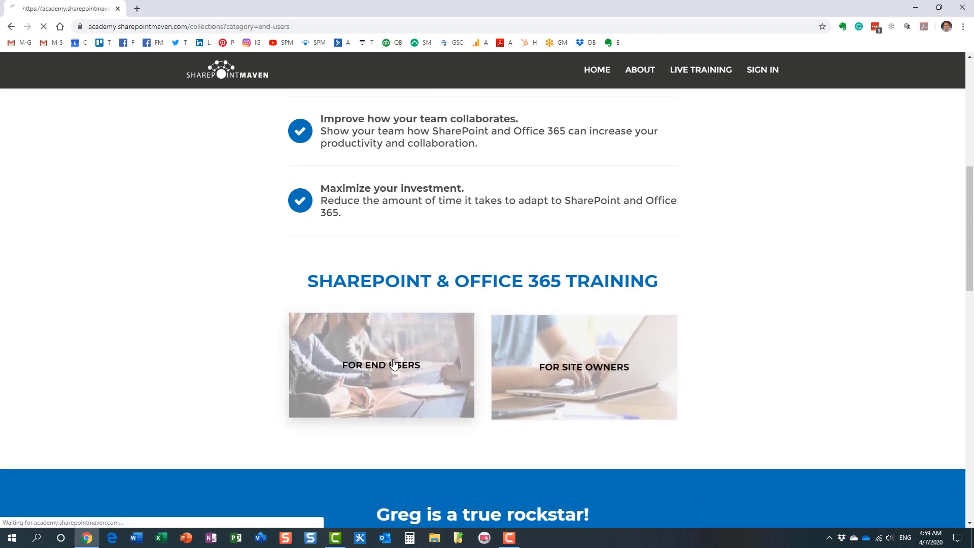
{"action": "left_click", "coordinate": [380, 366]}
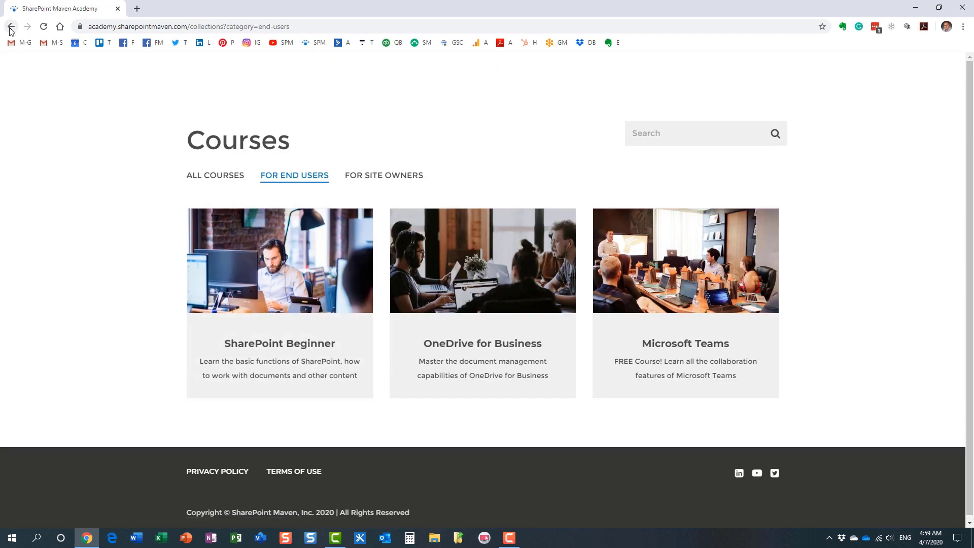
{"action": "left_click", "coordinate": [384, 175]}
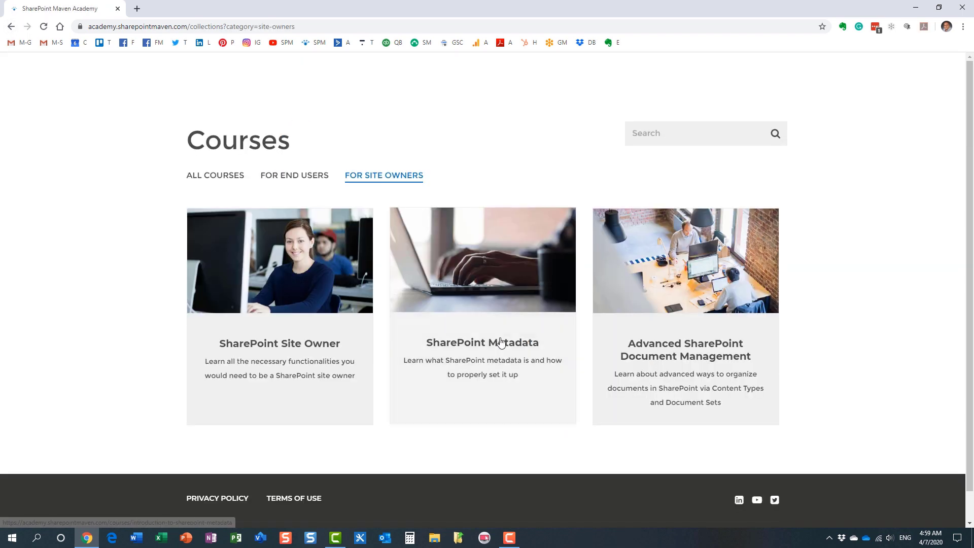
{"action": "mouse_move", "coordinate": [104, 254]}
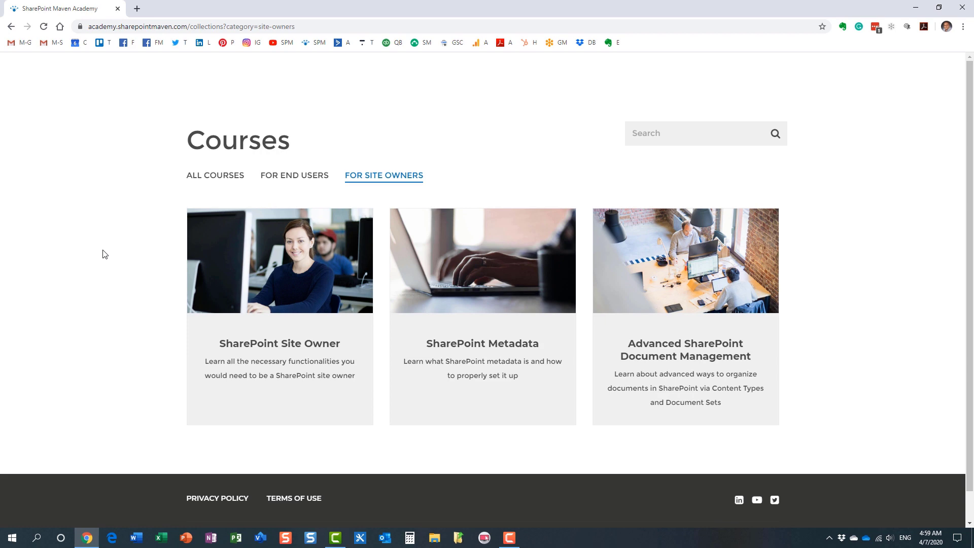